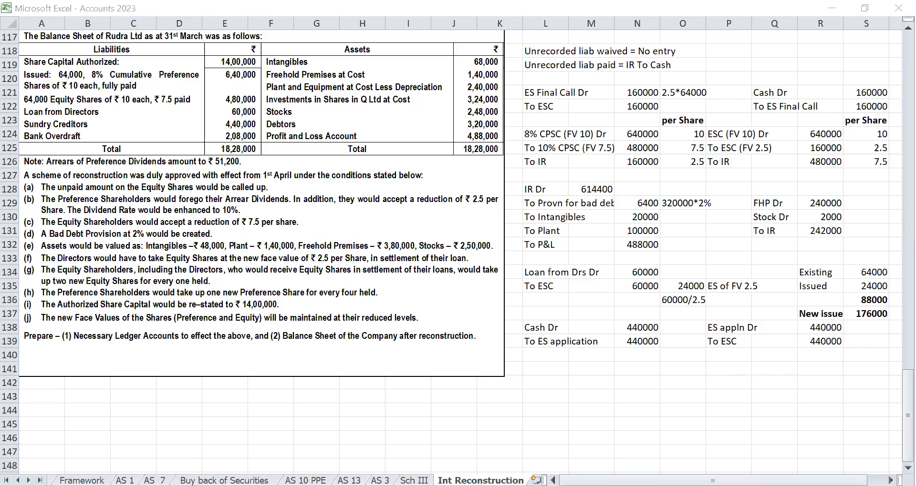
Step: Enter Existing 64000 linked to R135 and New issue =S141/4 giving 16000 preference shares
left_click(820, 354)
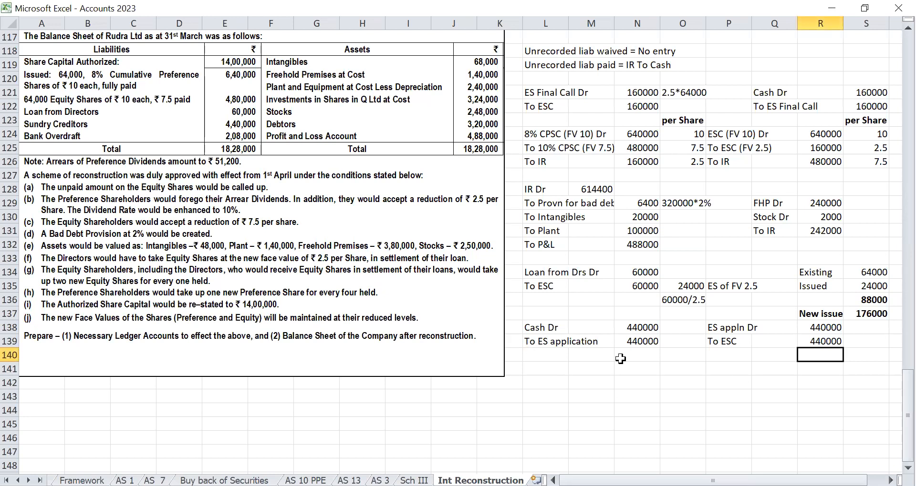
left_click(545, 368)
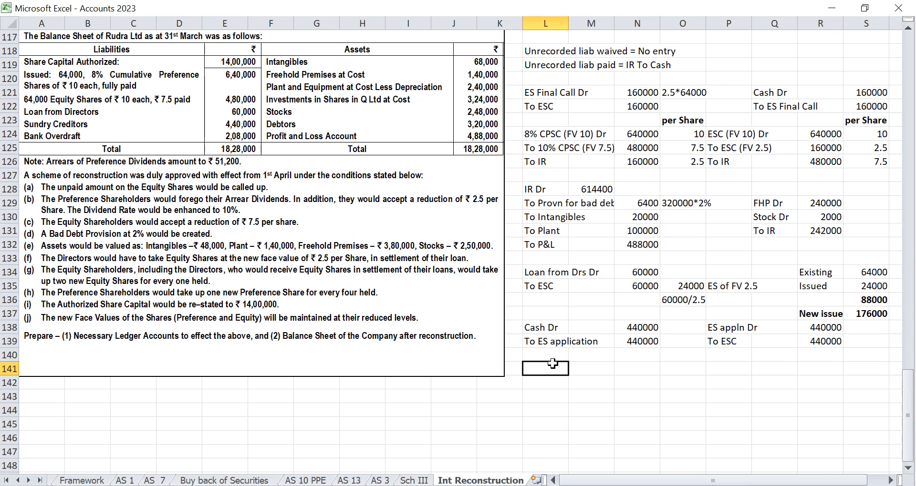
left_click(773, 369)
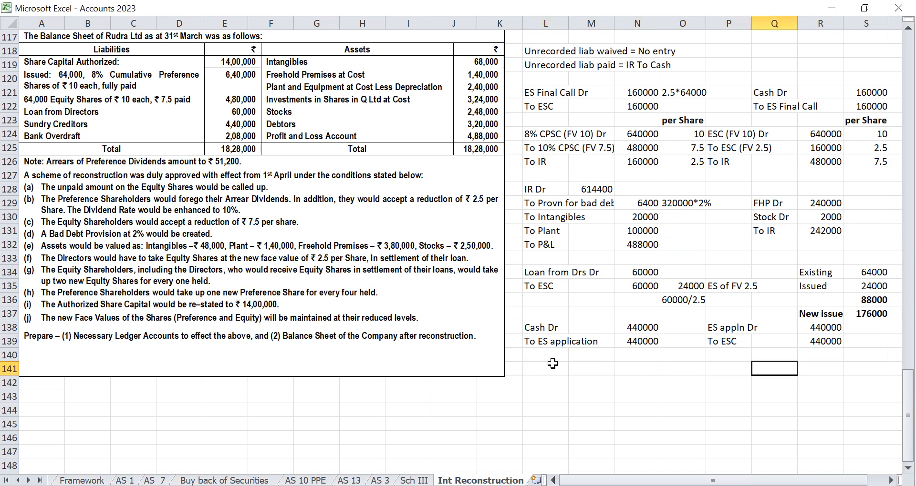
type("+R135")
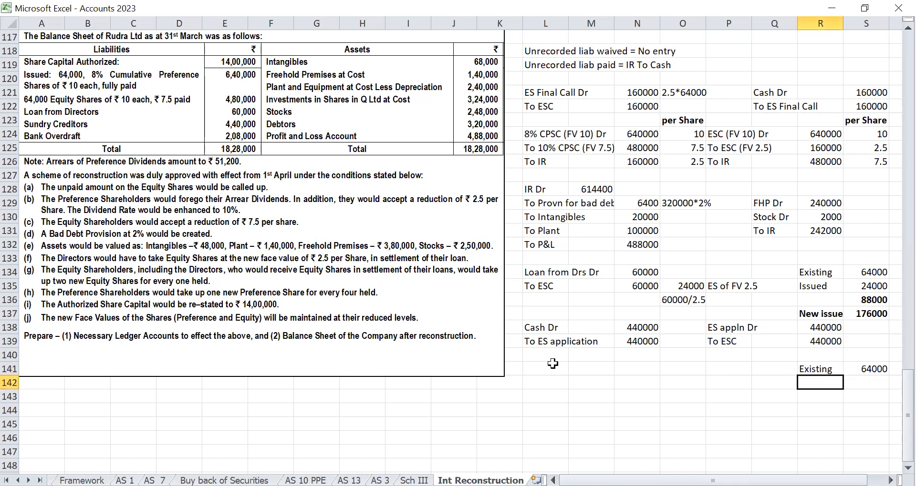
type("New iss")
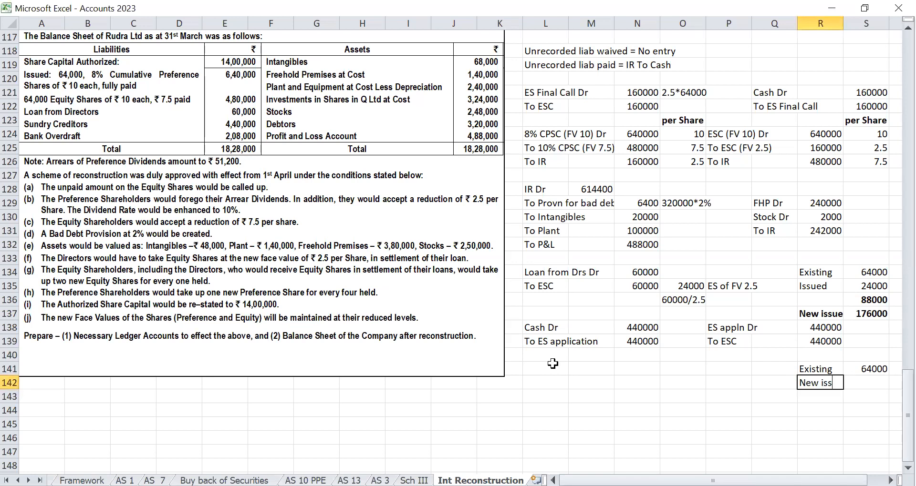
type("+S141")
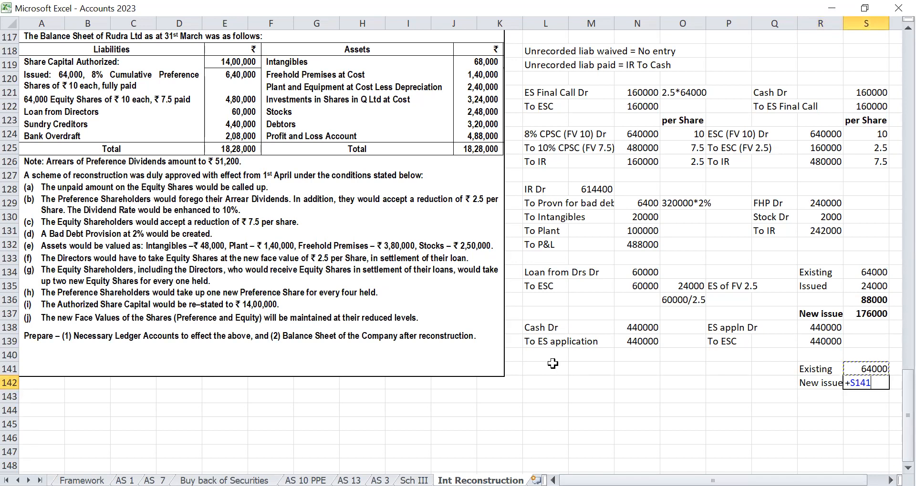
key("Enter")
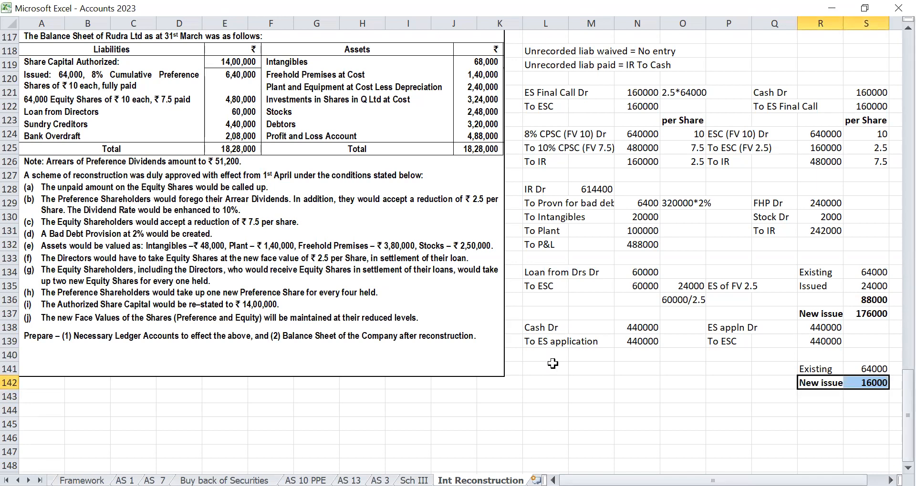
key("down")
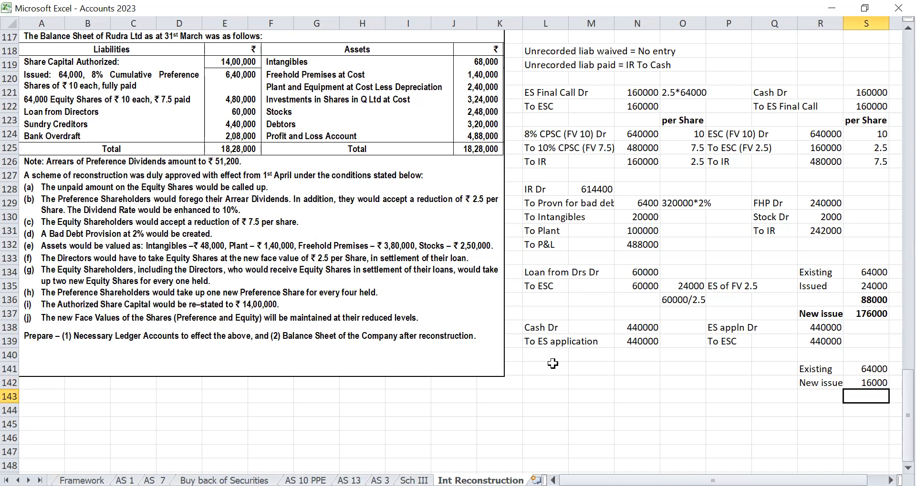
left_click(865, 383)
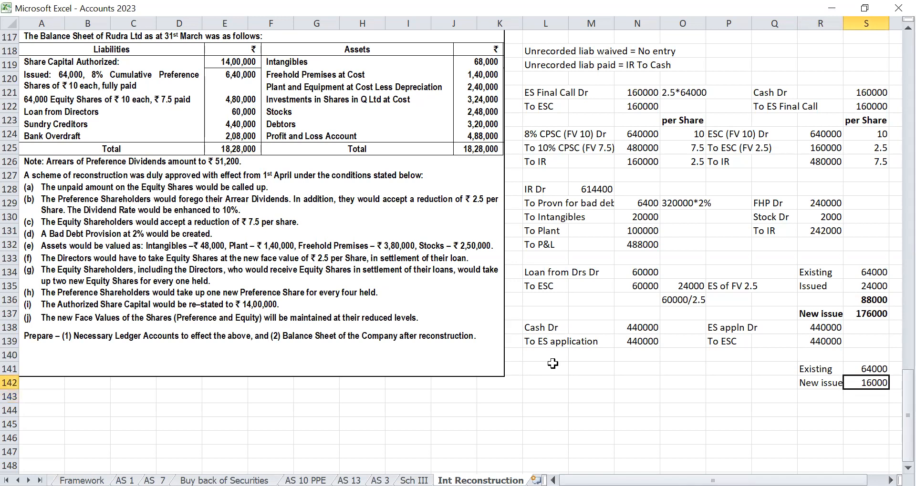
left_click(727, 382)
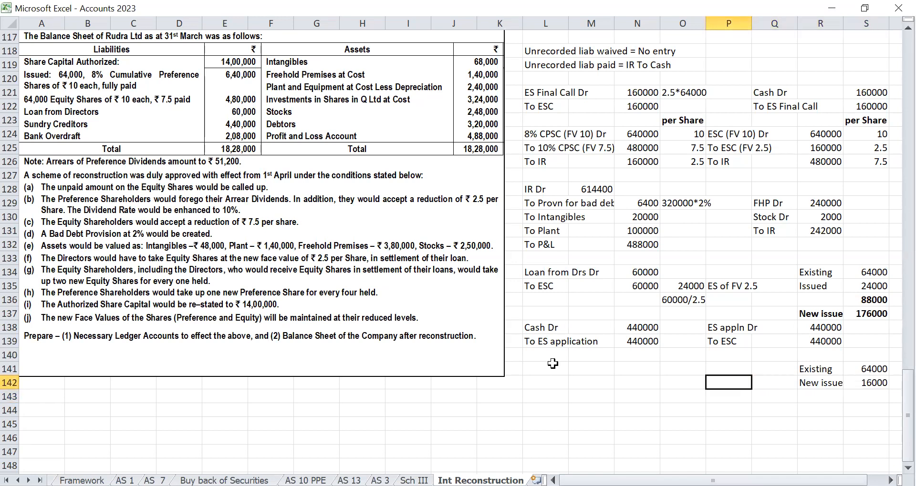
left_click(545, 368)
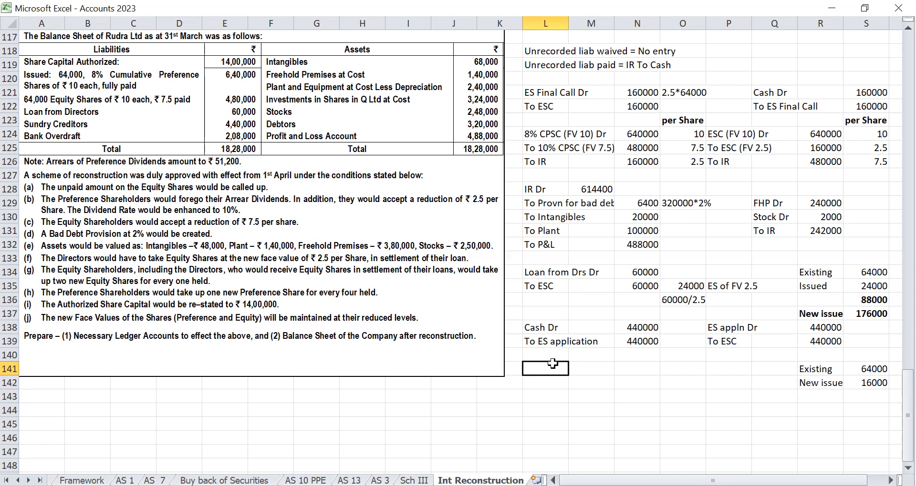
Step: Journalise Cash Dr / To PS appln for 120000 received on application
type("Cash")
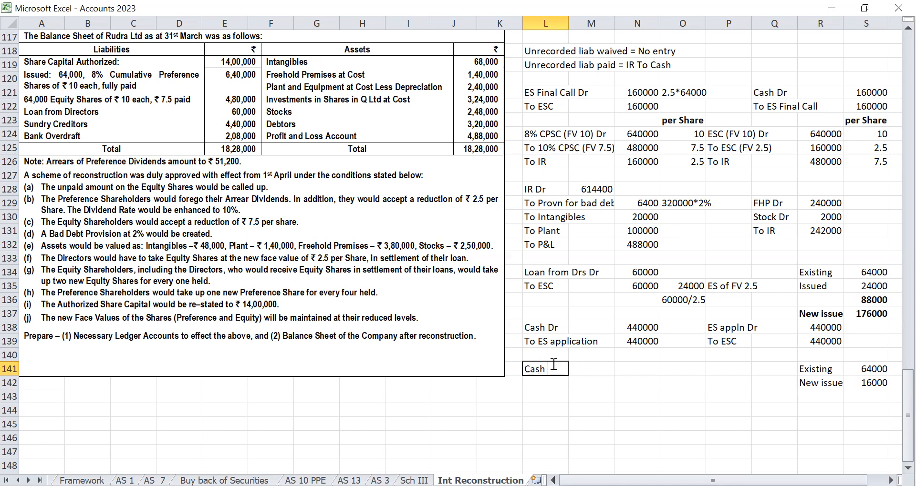
type("Dr")
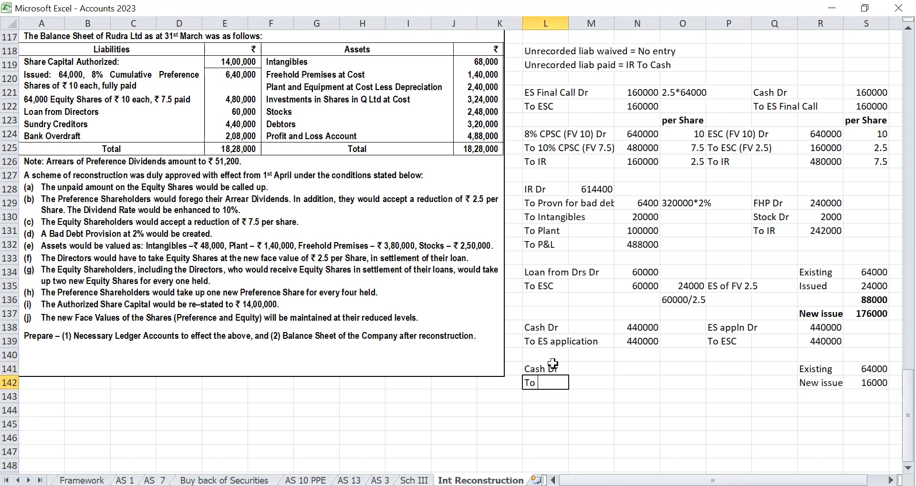
type("PS appln")
left_click(637, 369)
type("+")
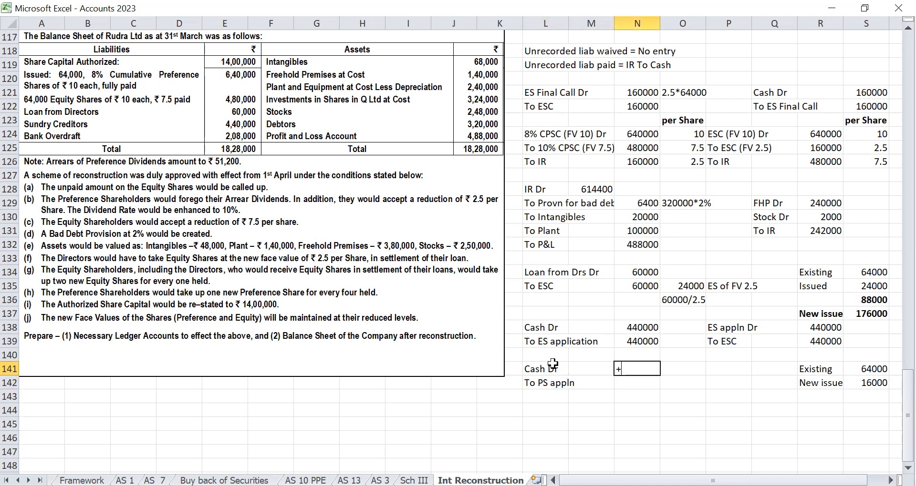
type("160000")
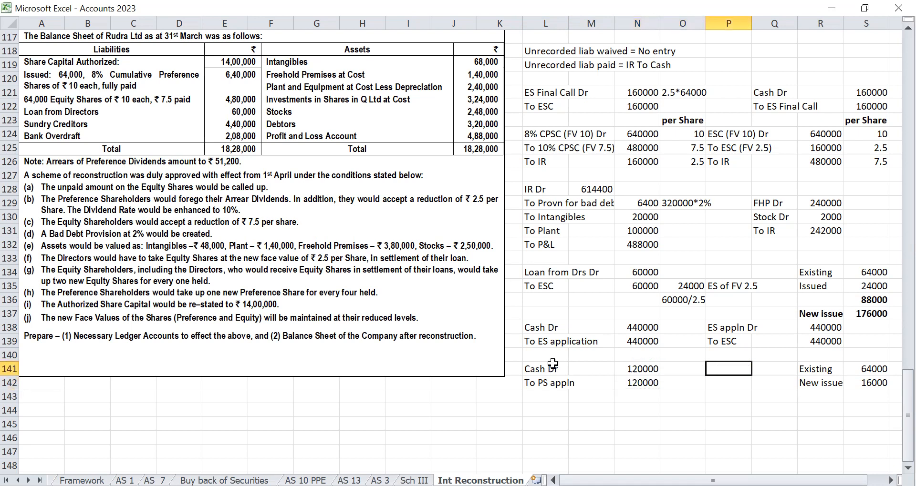
Step: Journalise PS appln Dr / To 8% CPSC transferring the 120000 to preference capital
type("PS appln Dr")
left_click(729, 383)
type("To 8%")
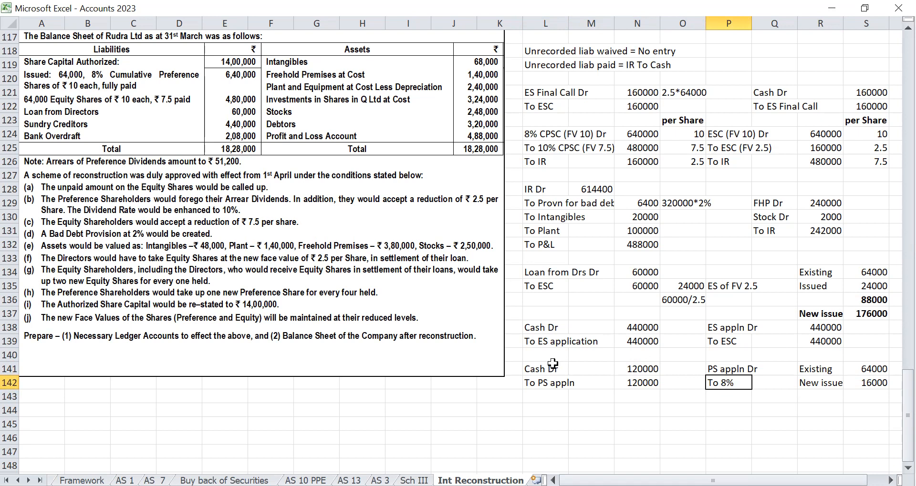
type("CPSC")
left_click(774, 383)
type("120000")
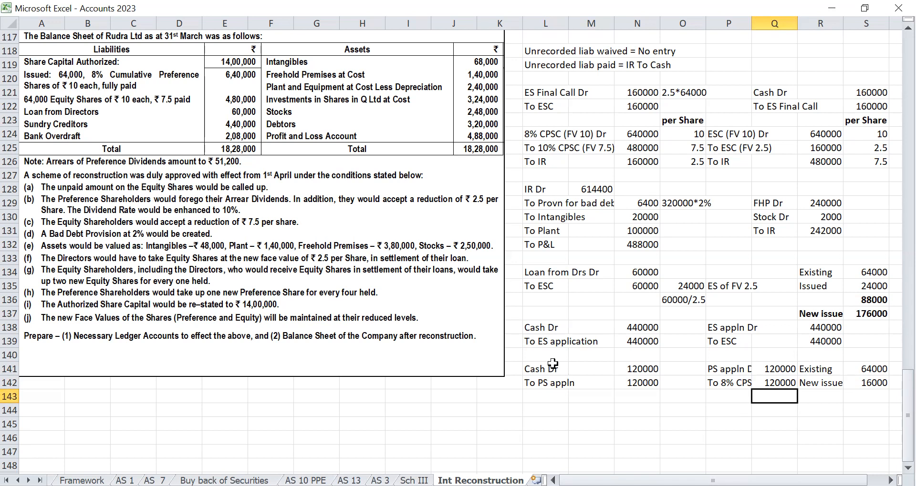
left_click(728, 397)
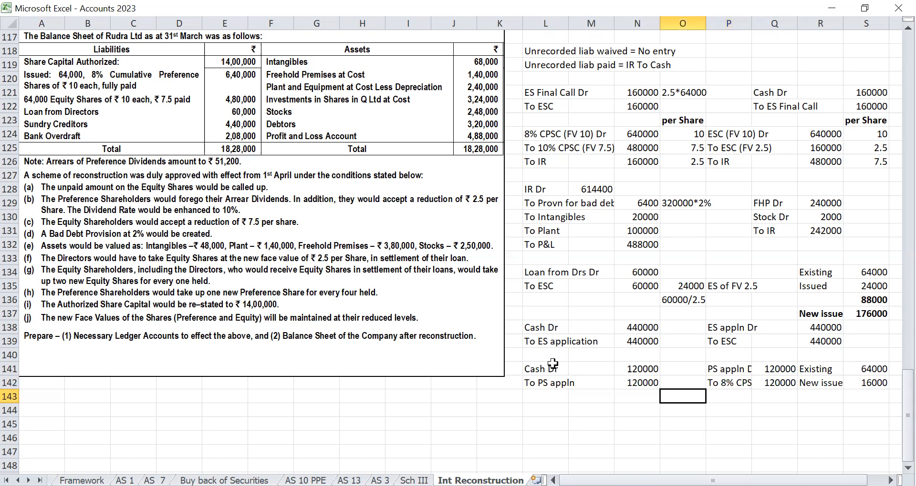
left_click(42, 395)
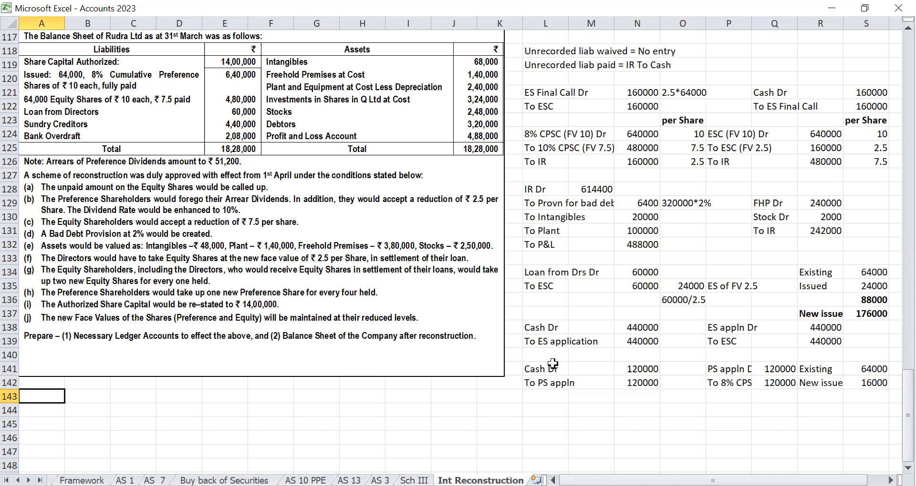
Step: Head the IR A/c ledger account beside the journal entries
left_click(453, 395)
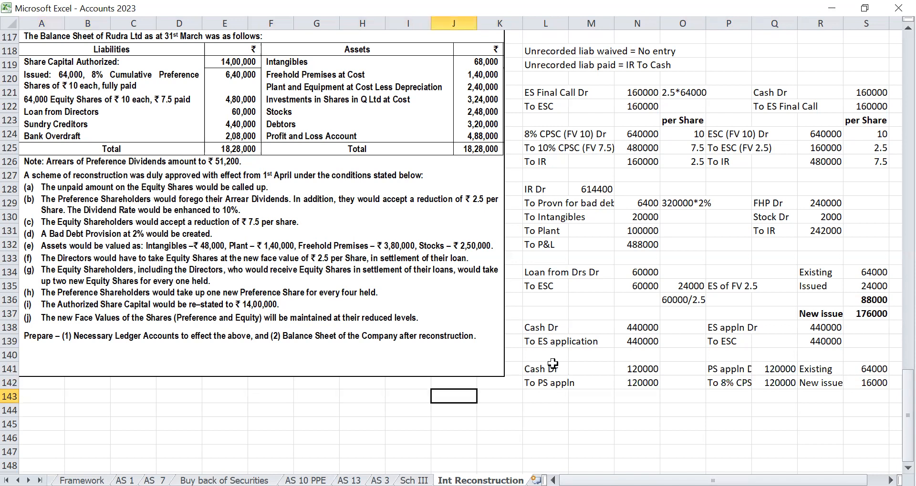
left_click(682, 395)
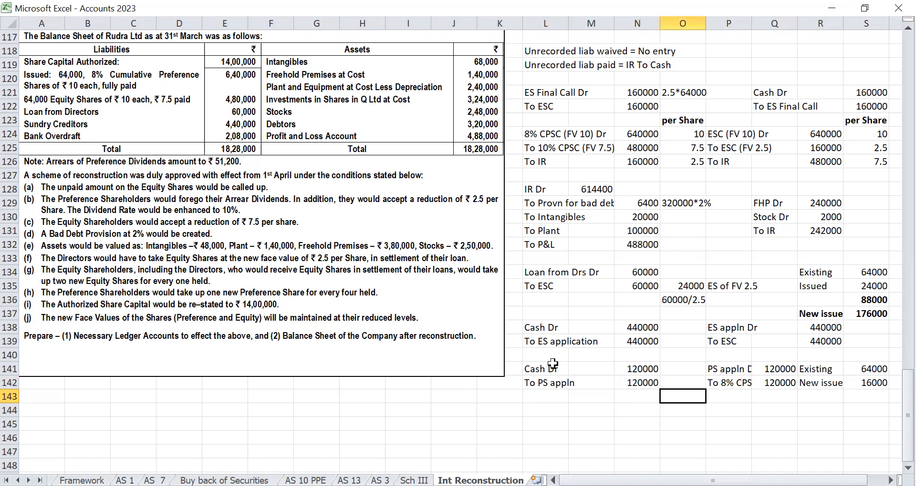
type("IR A")
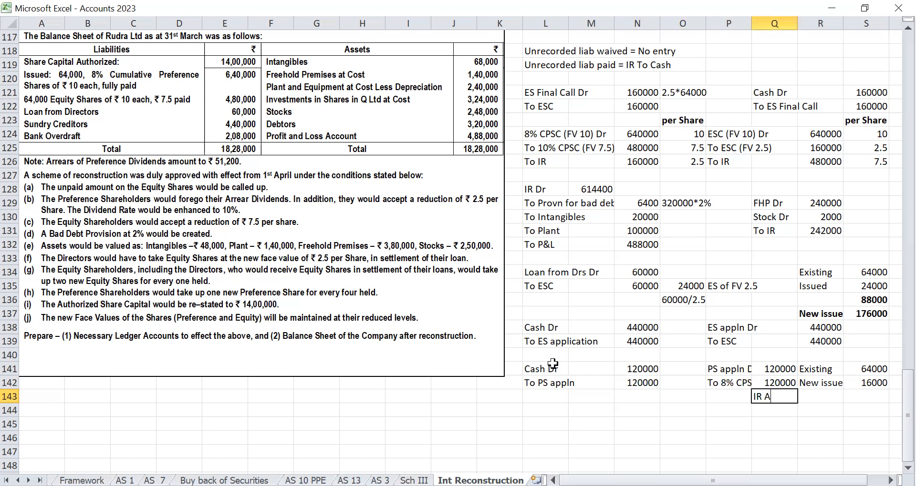
type("/c")
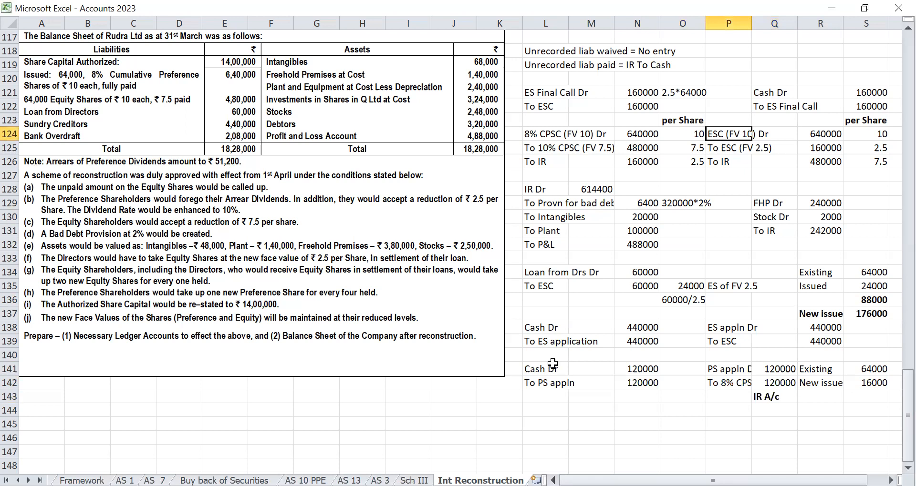
left_click(544, 244)
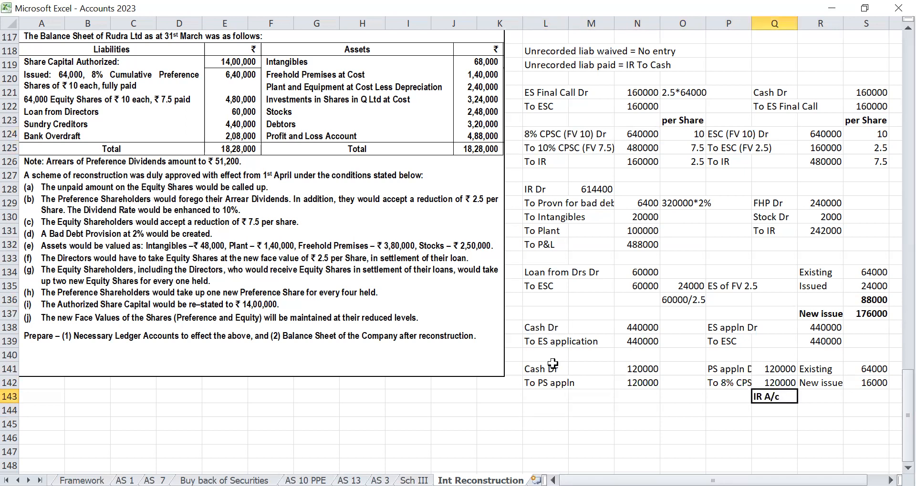
Step: Post the IR credits: By ES 480000, By Stck 2000, By FHP 240000 and related lines
type("By PSC")
left_click(865, 410)
type("160000")
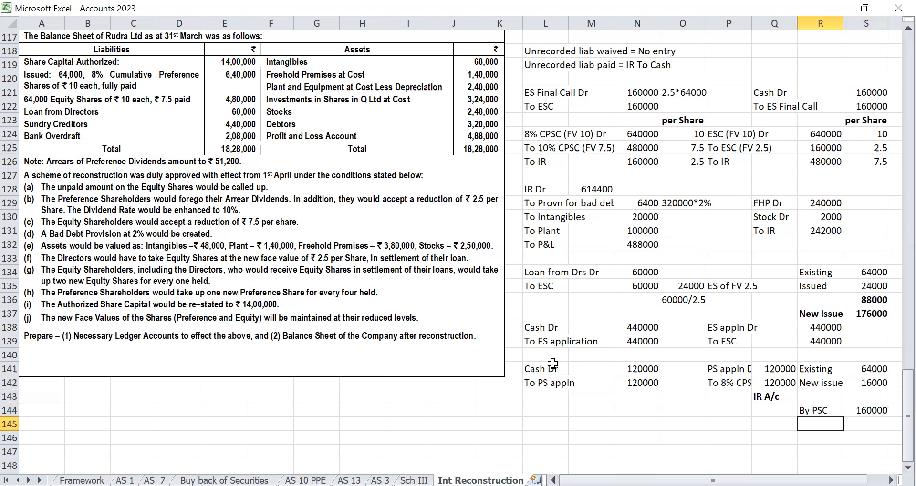
type("By ES")
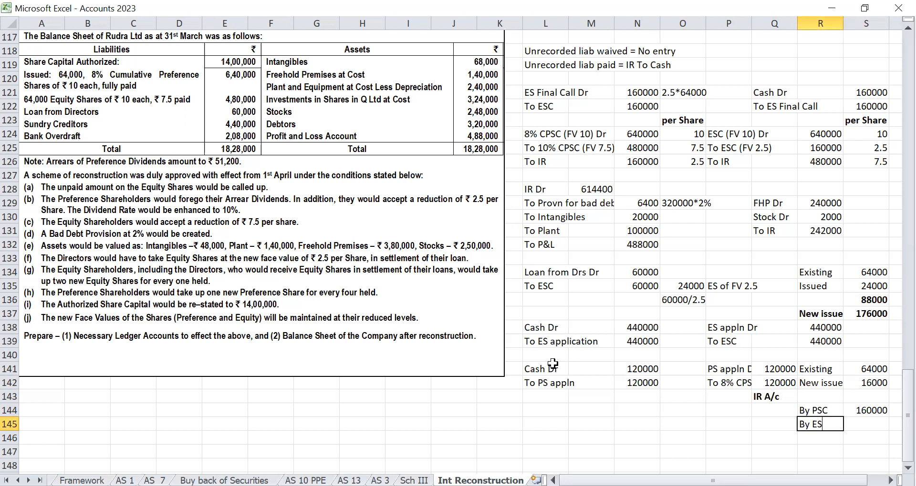
type("480000")
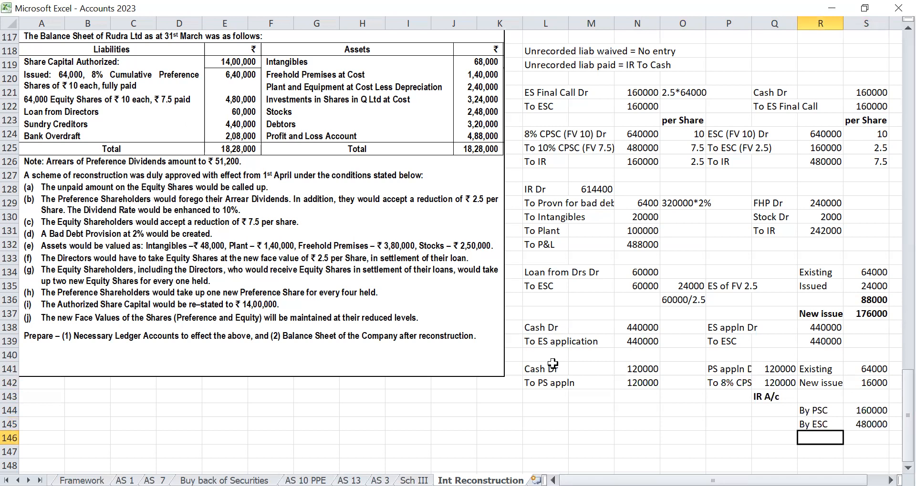
type("By FHP")
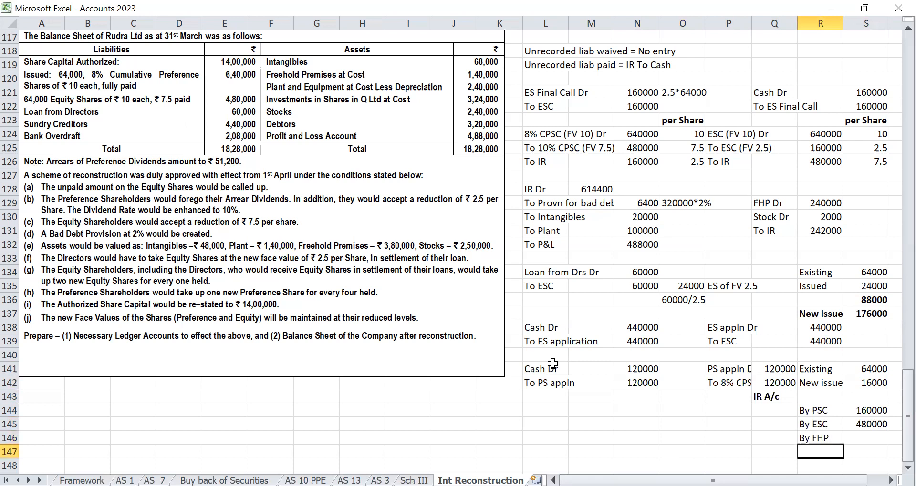
type("By Stc")
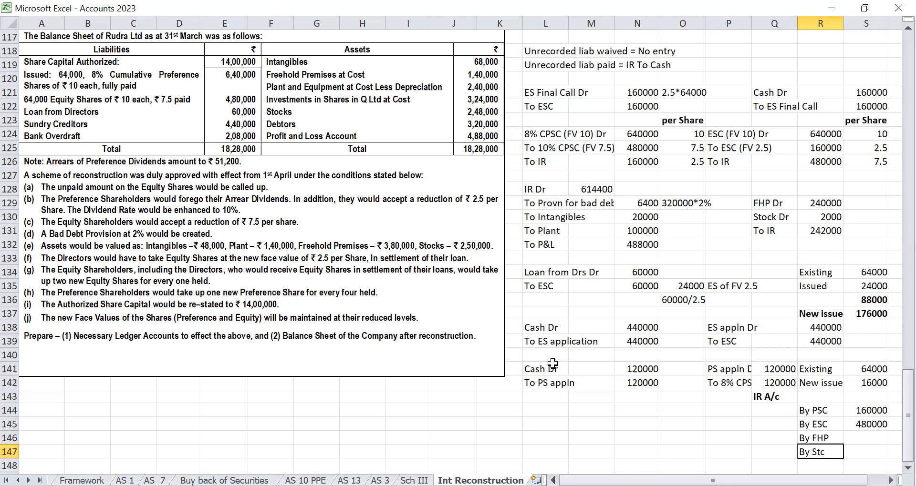
type("24")
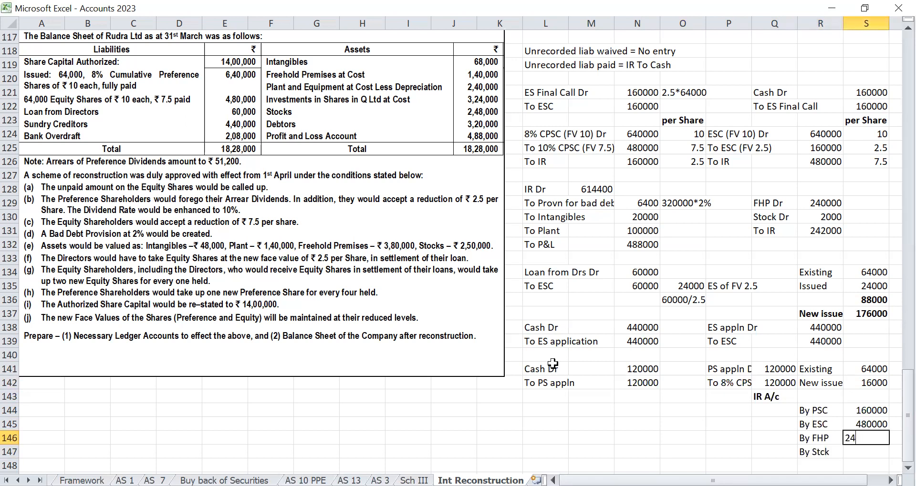
type("240000")
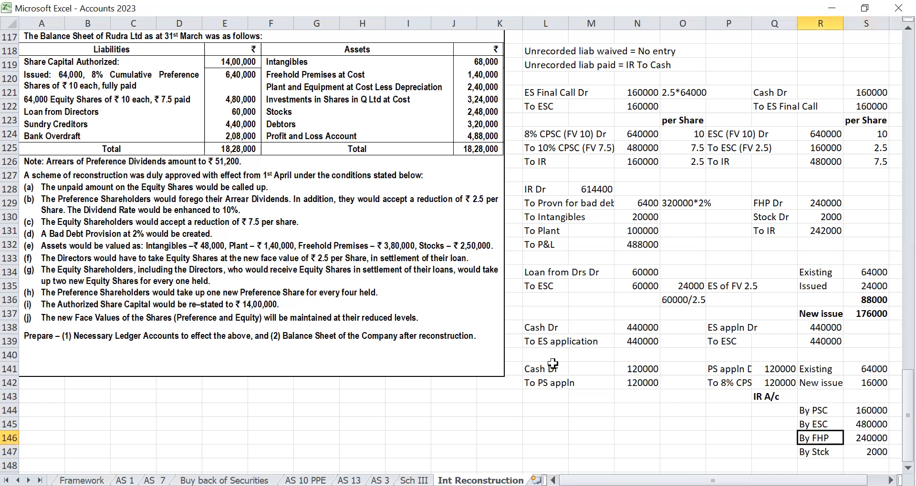
left_click(544, 341)
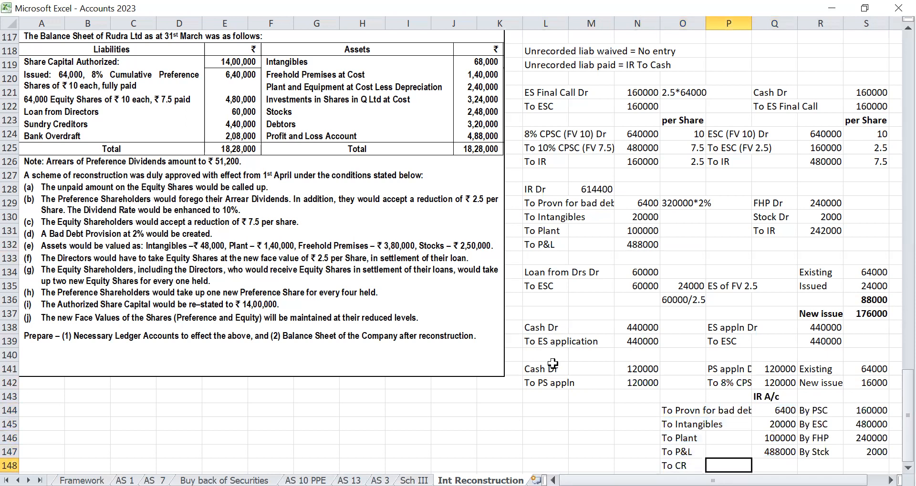
Step: Journalise IR Dr / To CR 267600 linked to M148, balancing the IR account at 882000
scroll("down", 3)
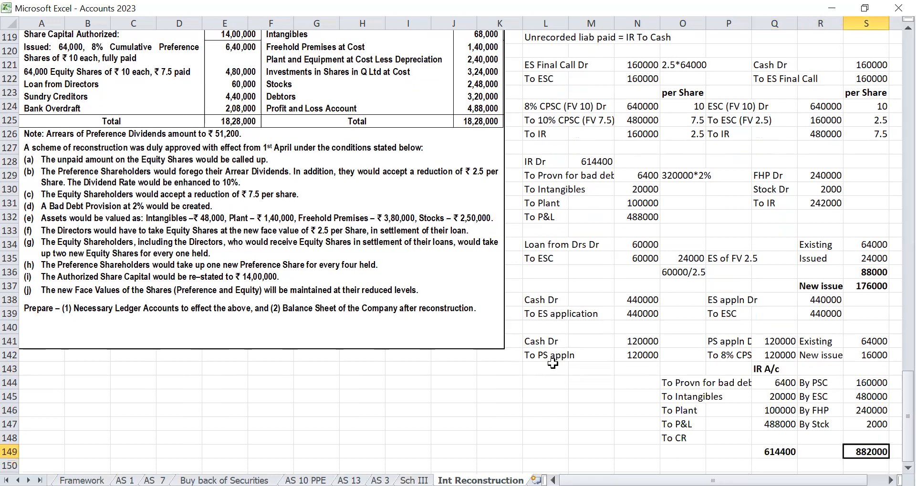
left_click(820, 451)
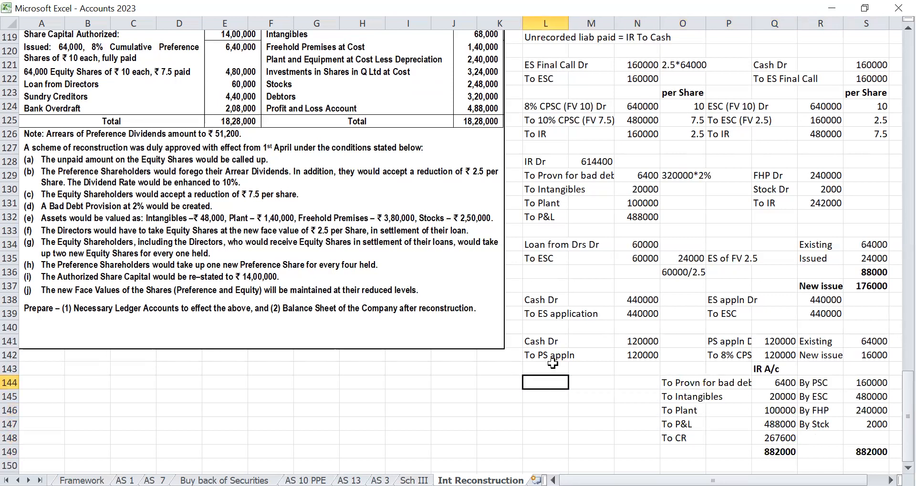
type("IR Dr")
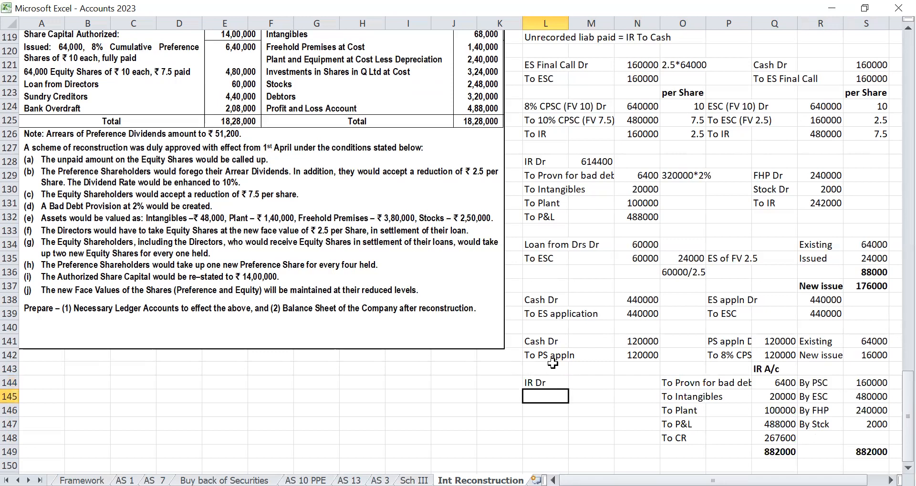
type("To CR")
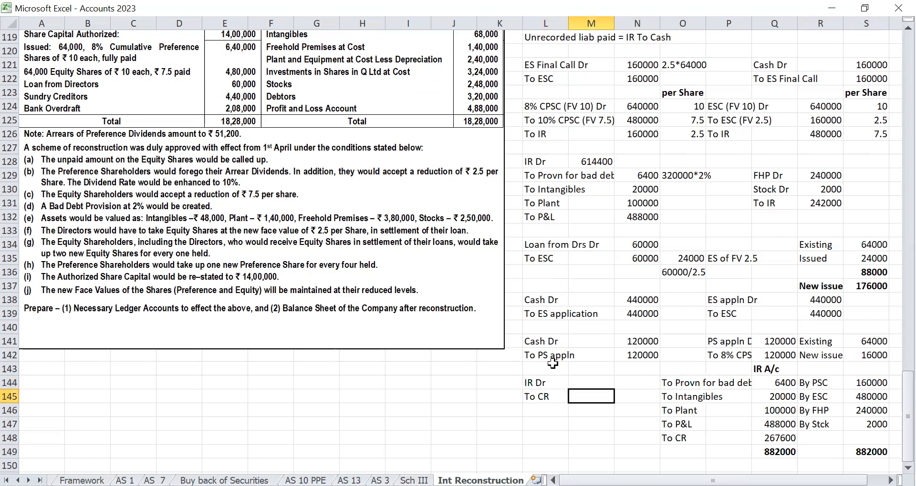
type("+M148")
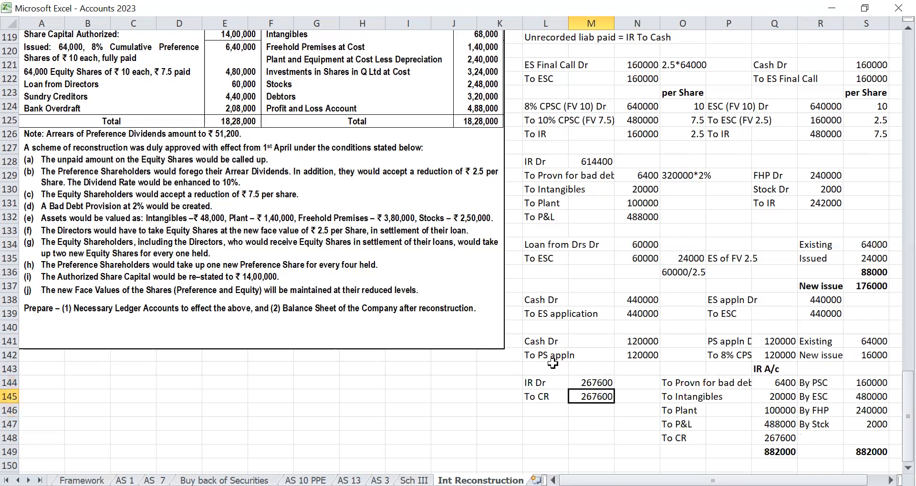
left_click(41, 369)
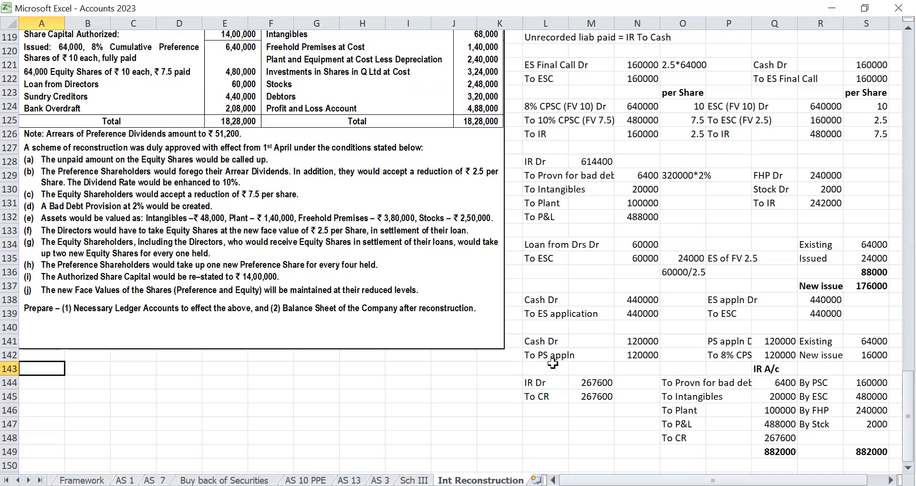
Step: Head the B/s of Rudra Ltd (and reduced) with E&L and SHF SC lines
type("B/s of")
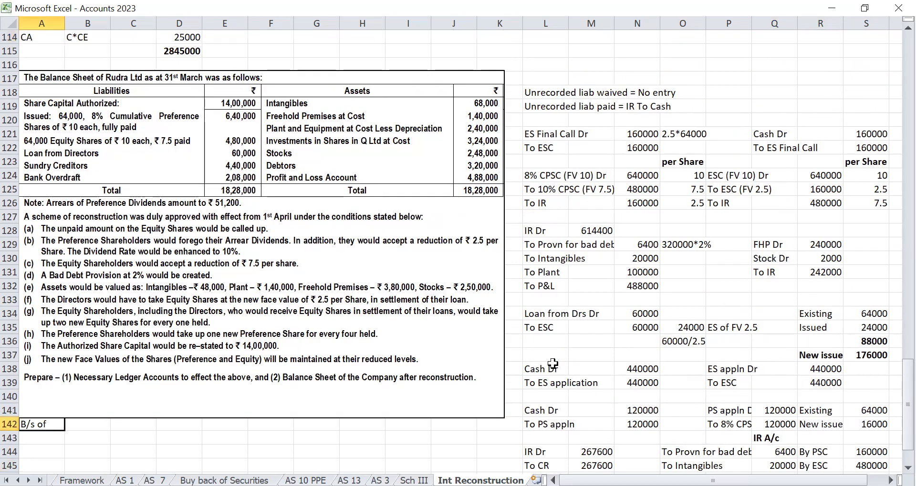
type("Rudra Ltd (a")
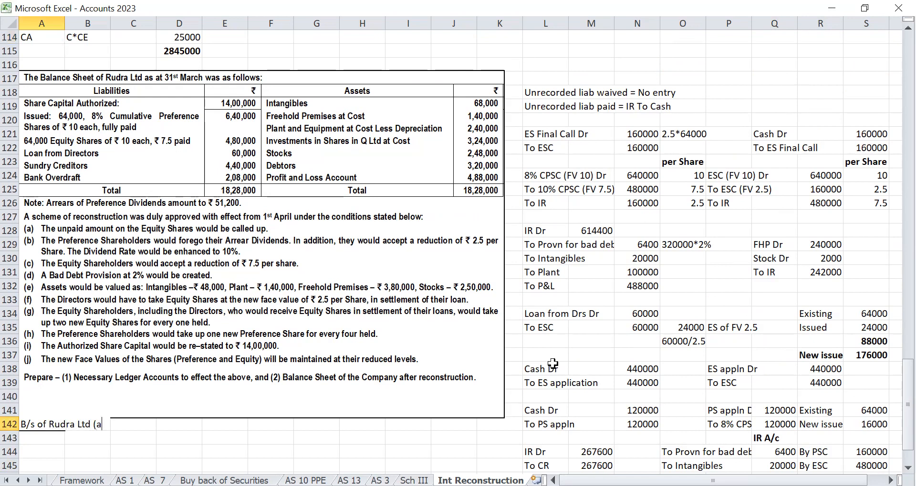
type("nd redu")
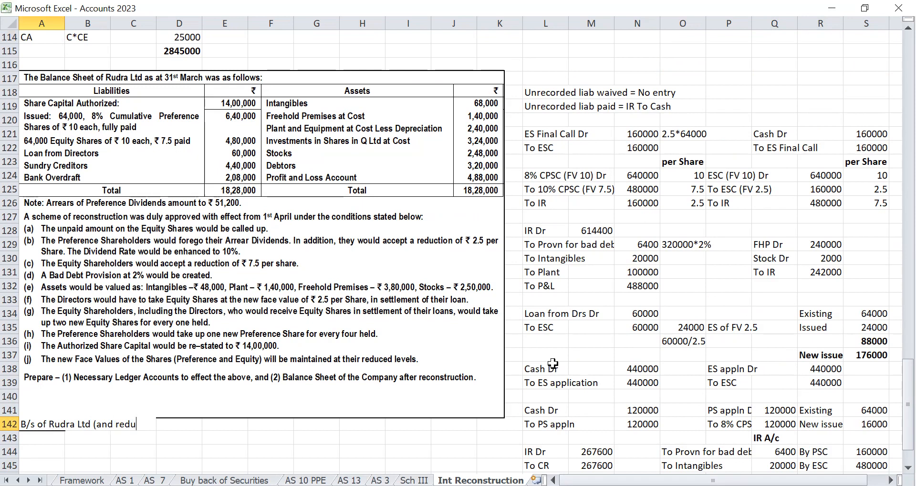
type("ced)")
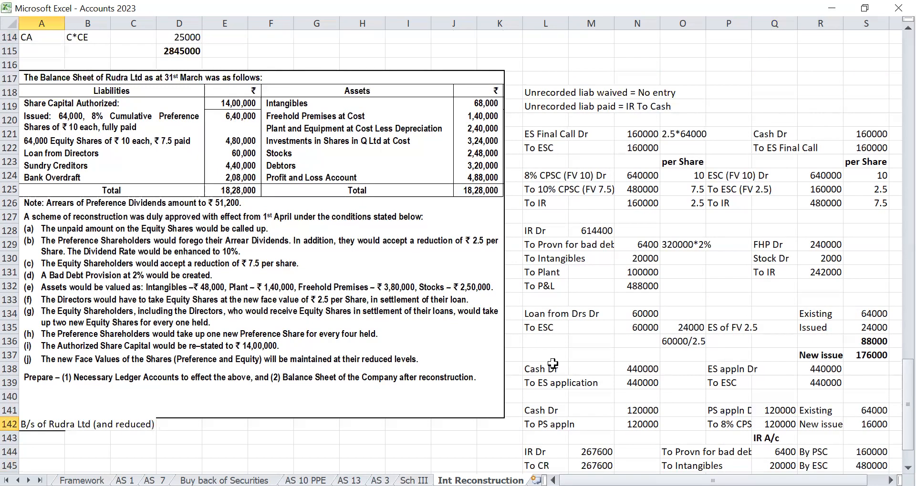
scroll("down", 3)
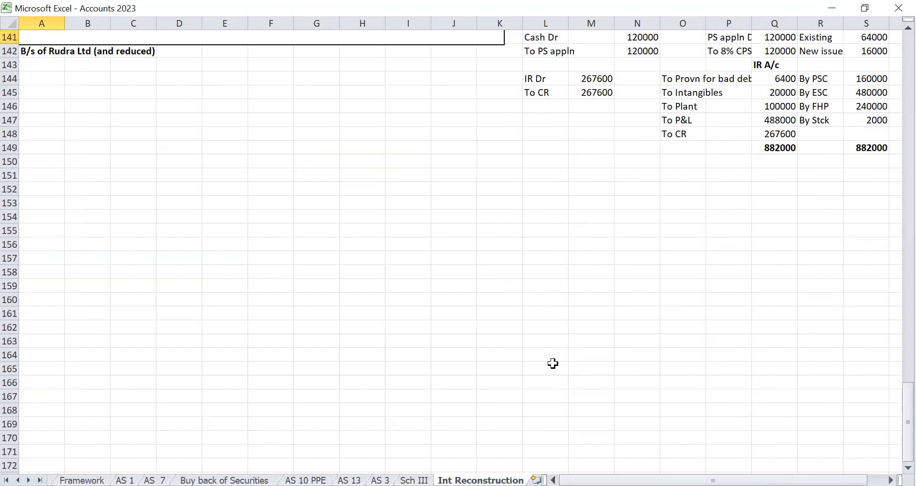
scroll("up", 3)
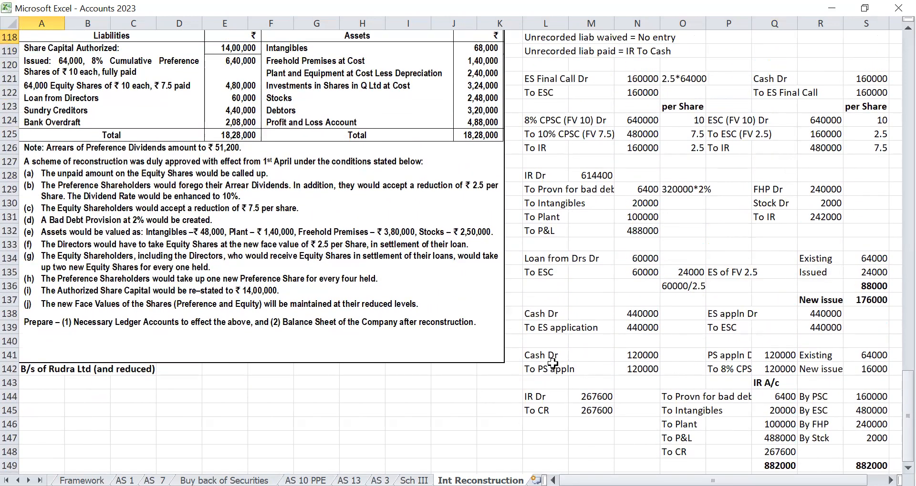
type("E")
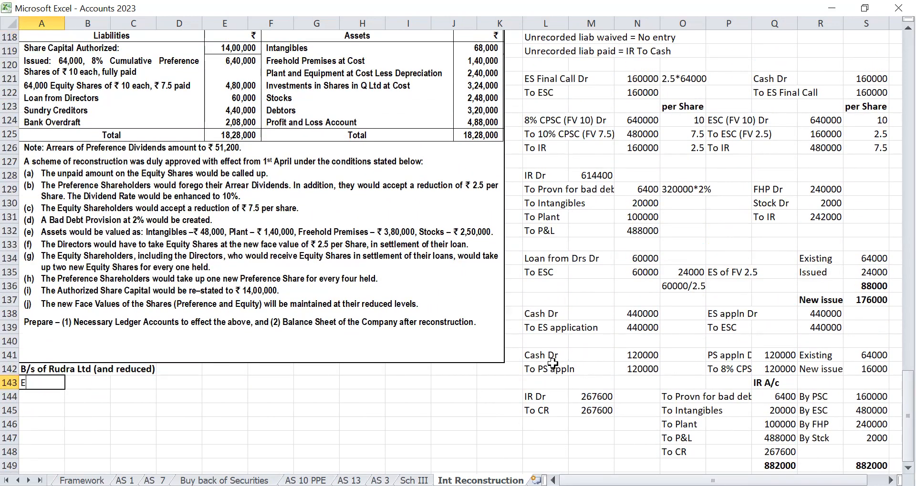
type("&L")
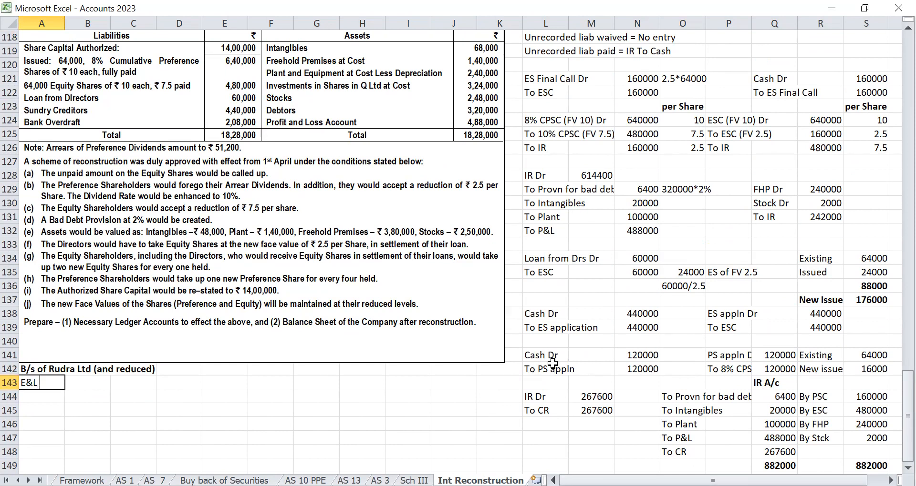
type("SHF")
left_click(225, 369)
type("N")
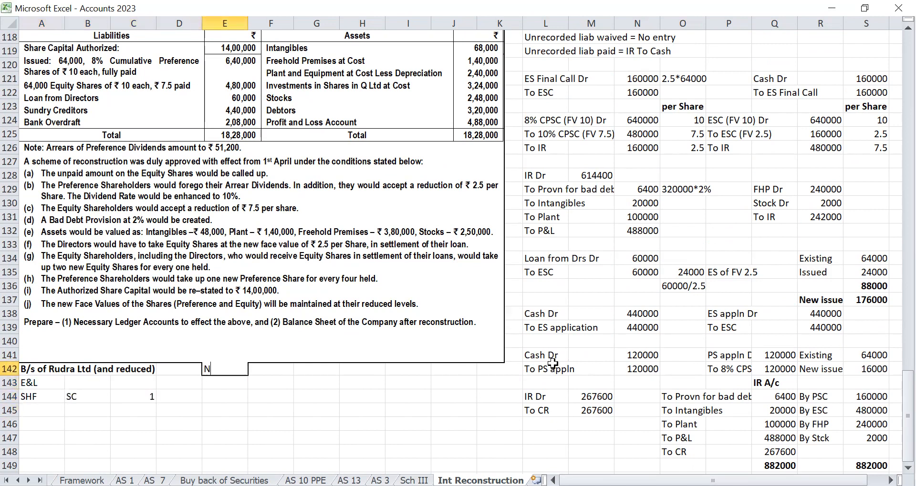
Step: Build Note 1 SC: authorised 1400000 in ES of 2.5 and 8% PS of FV 7.5 each, then I/S/C/P heading
type("ote 1 SC")
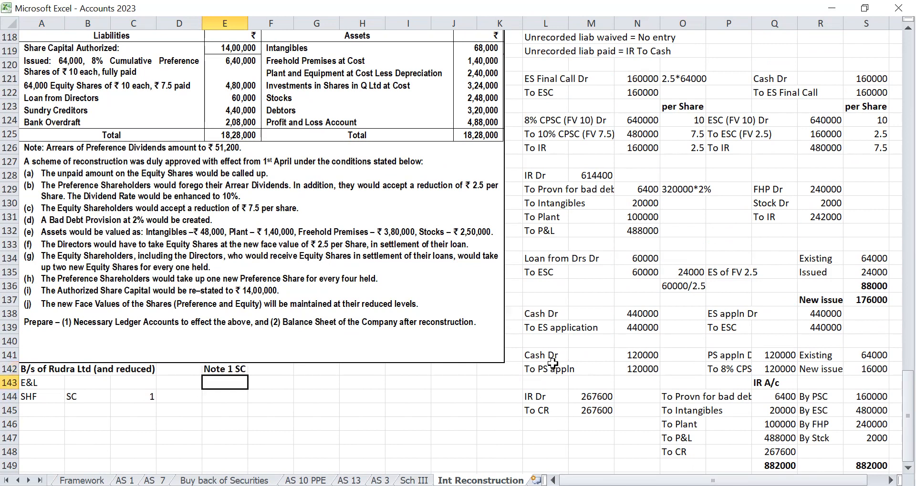
type("1. ASC")
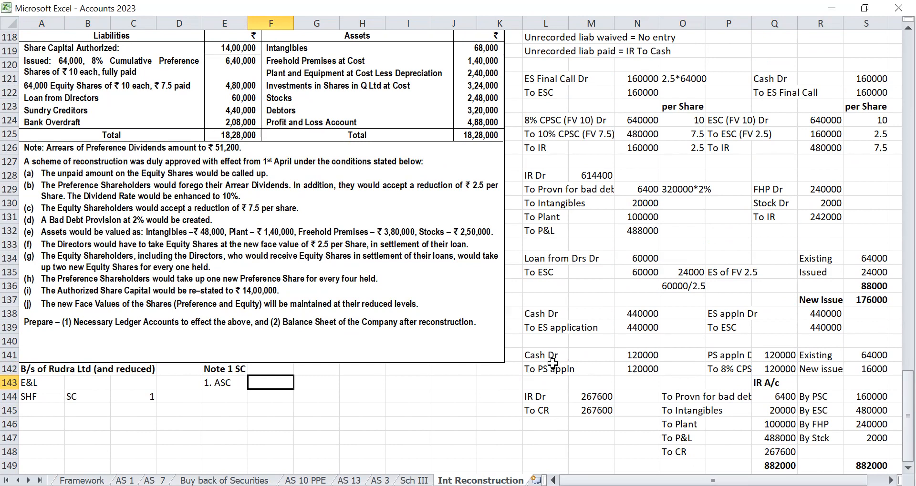
type("1400000")
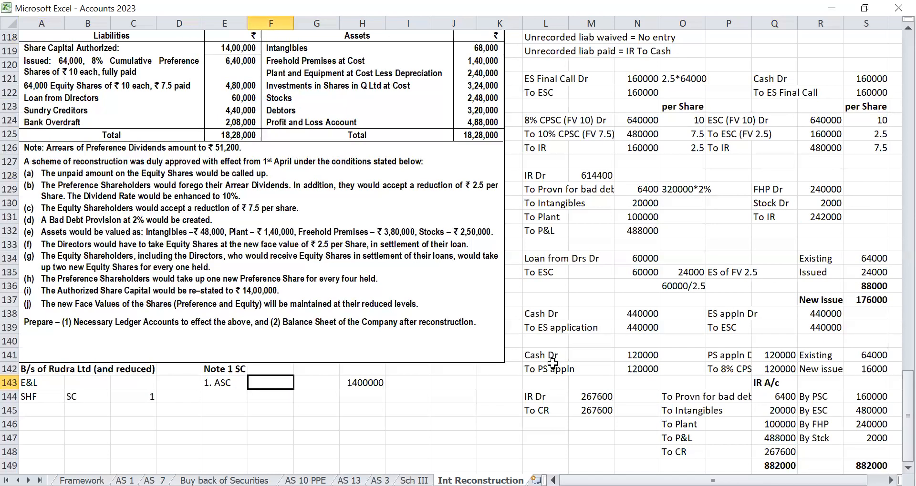
type("... ES of FV")
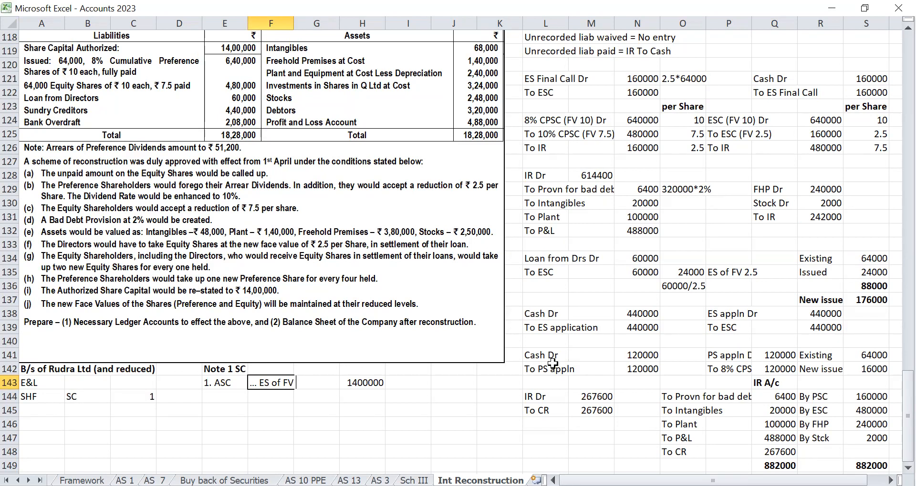
type("2.5 each")
left_click(270, 396)
type(".. 8% CPS of")
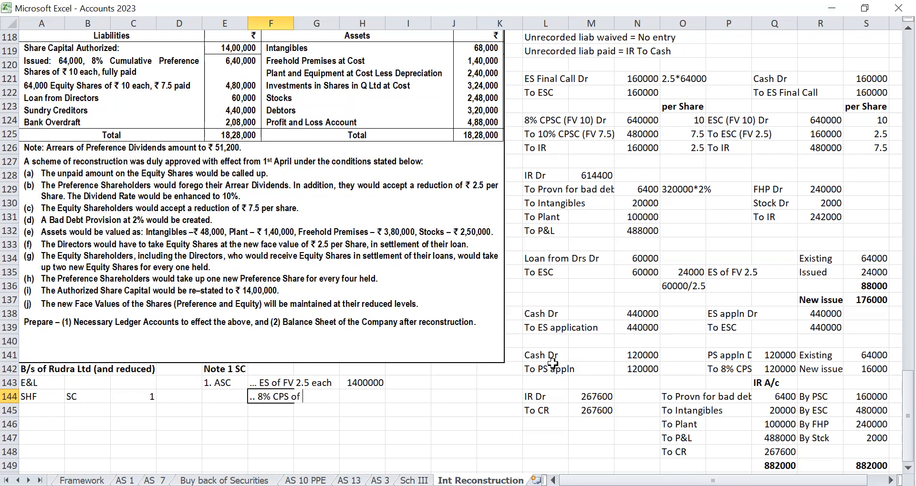
type("FV")
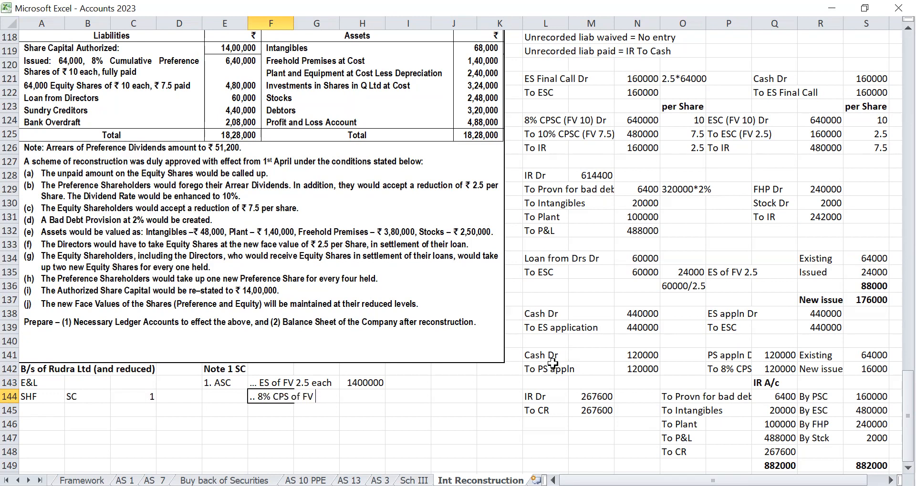
type("7.5 each")
left_click(224, 410)
type("2. I")
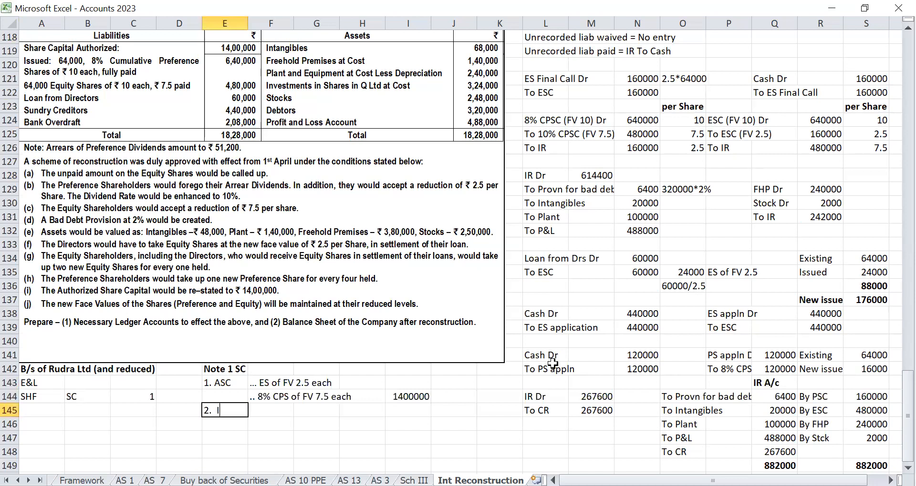
type("/S/C/P")
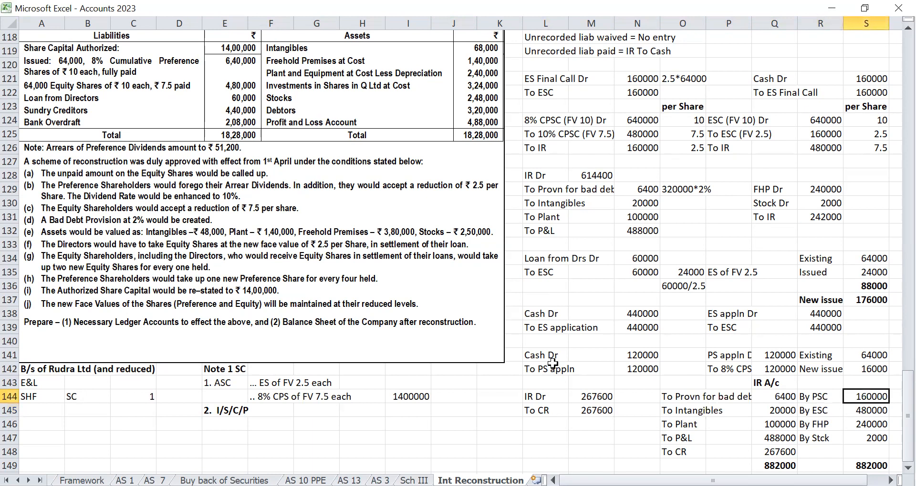
Step: Add the 264000 ES of FV 2.5 each line valued at =264000*2.5 giving 660000
left_click(866, 258)
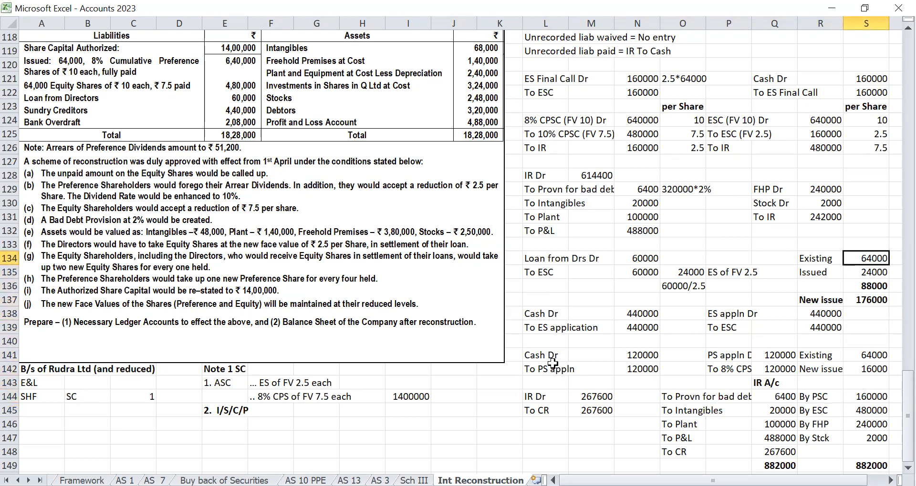
left_click(866, 285)
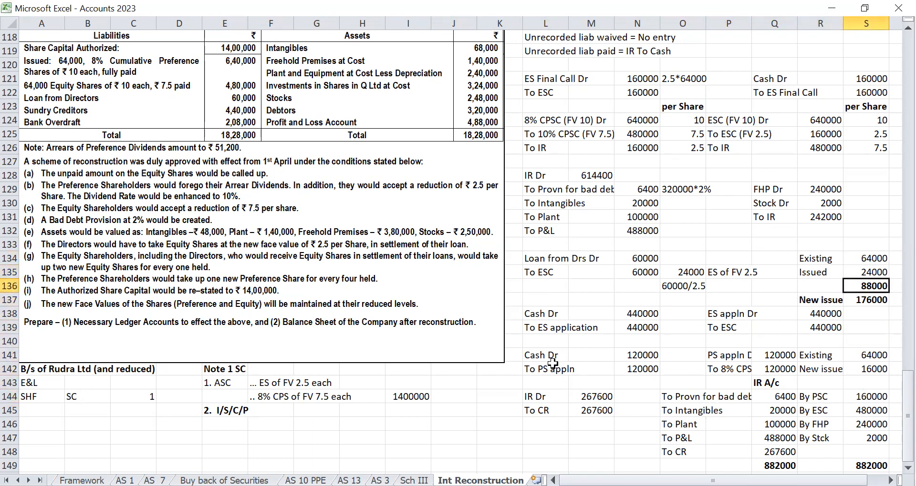
left_click(864, 314)
type("+")
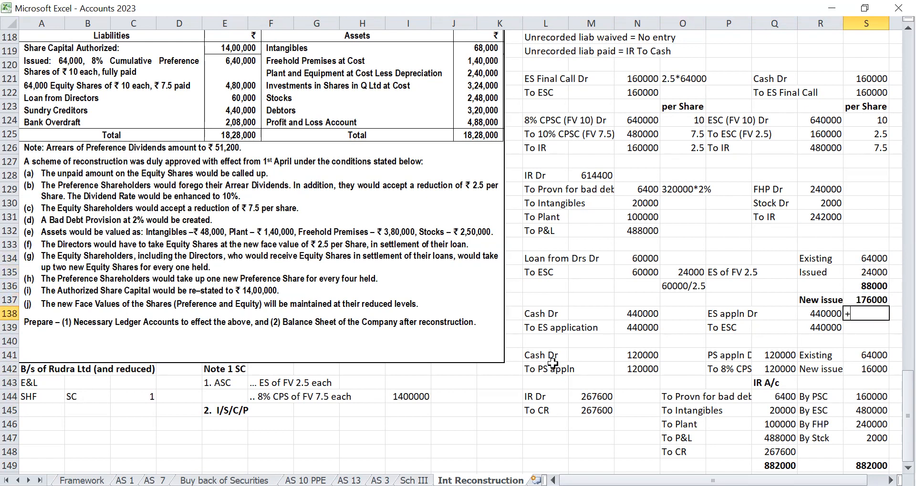
type("264000")
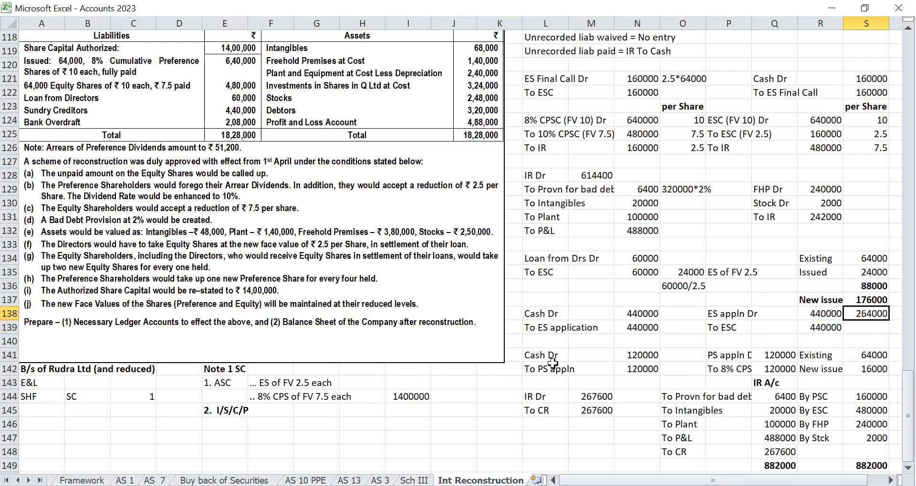
left_click(635, 327)
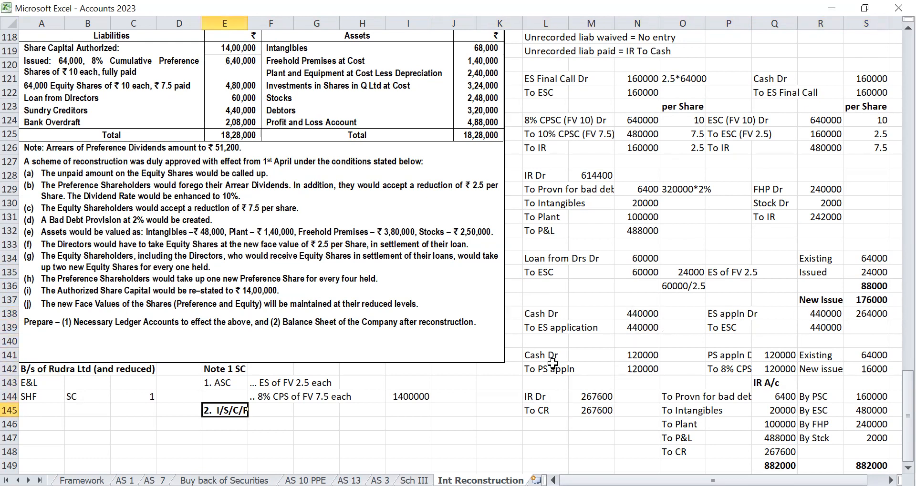
type("264000")
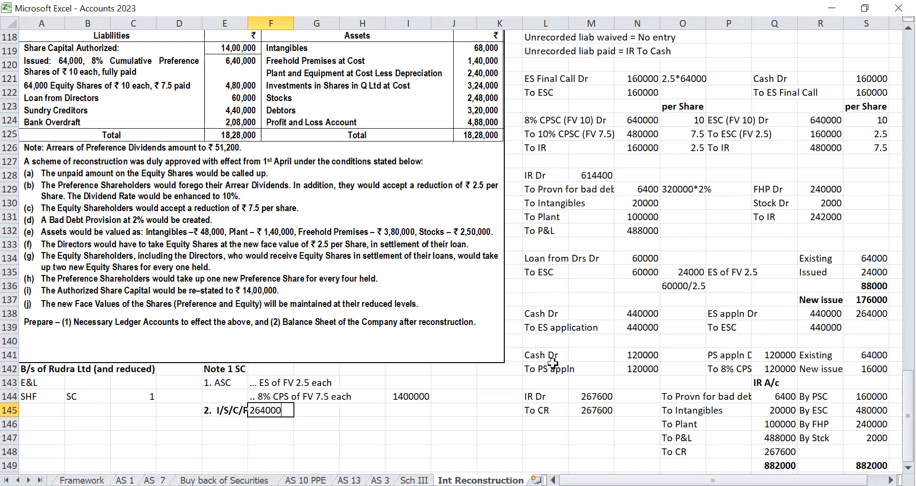
type("ES of")
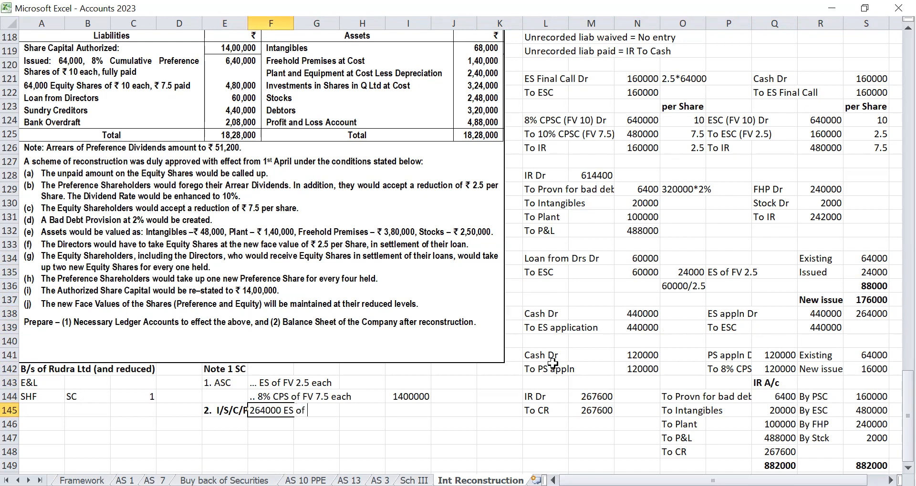
type("FV 2.5 e")
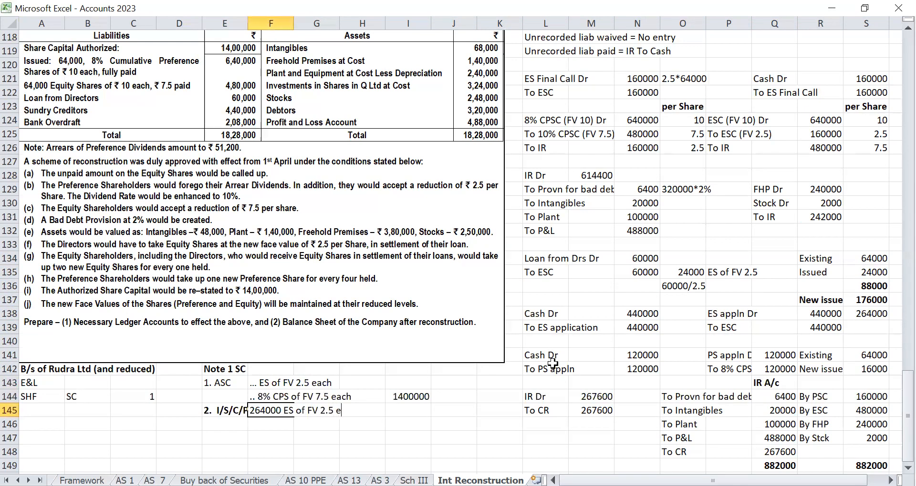
type("+26")
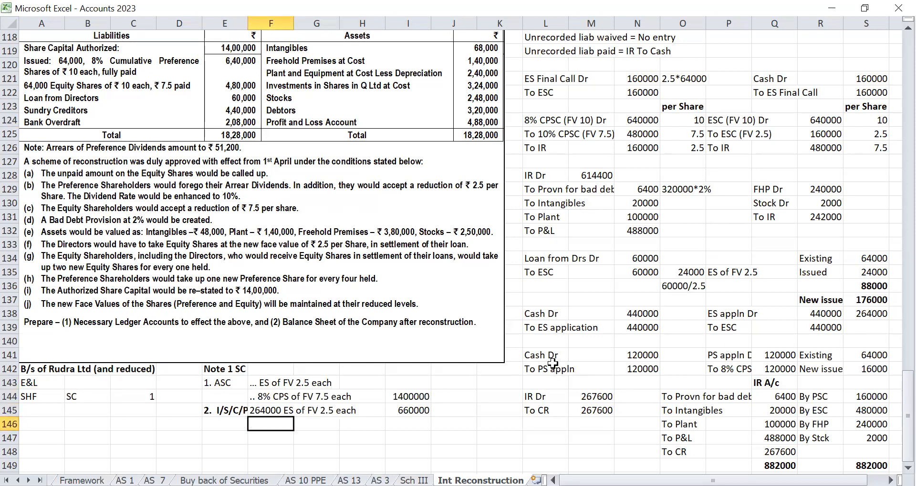
left_click(637, 424)
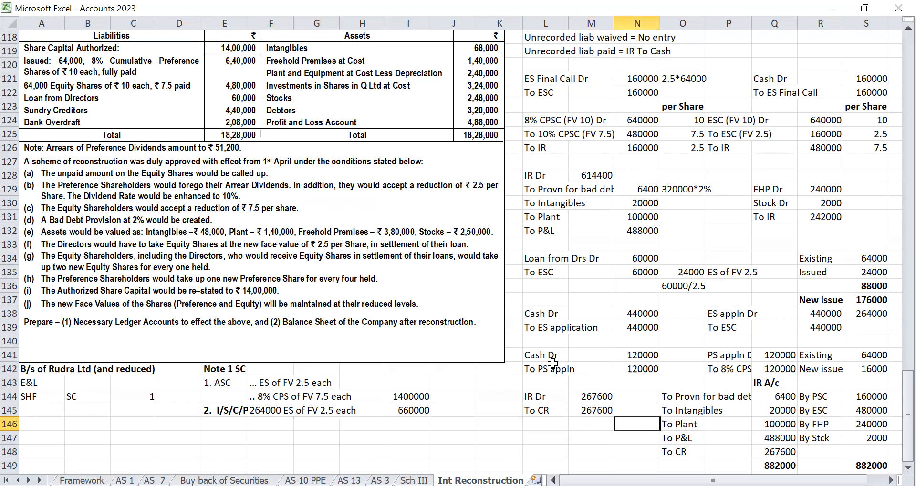
Step: Add the 80000 8% CPS of FV 7.5 line valued at =80000*7.5 giving 600000
left_click(866, 382)
type("80000")
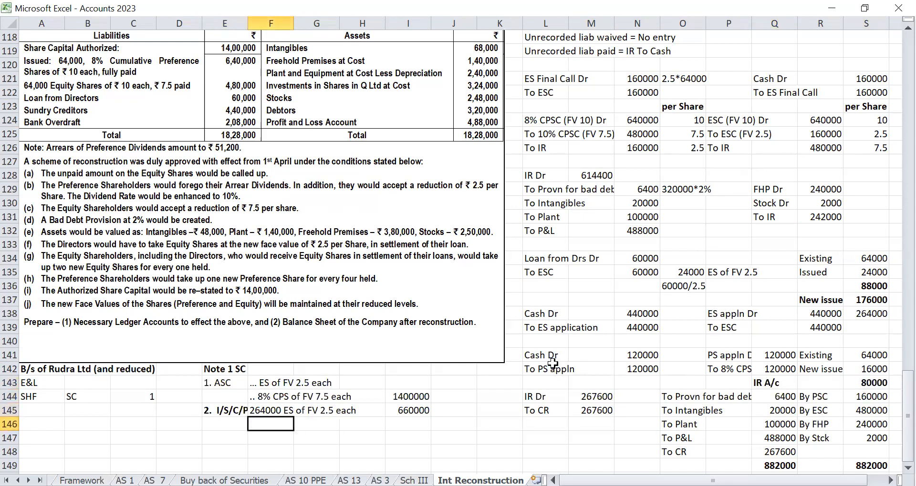
type("8000 8")
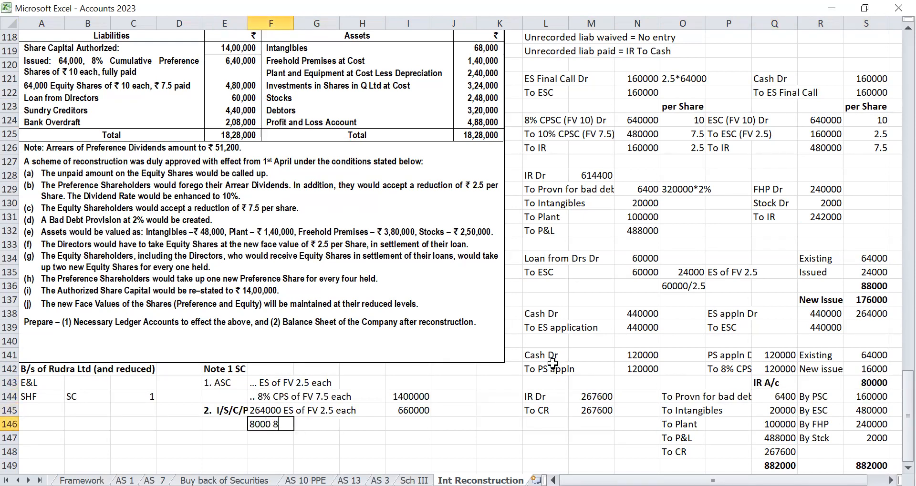
type("0")
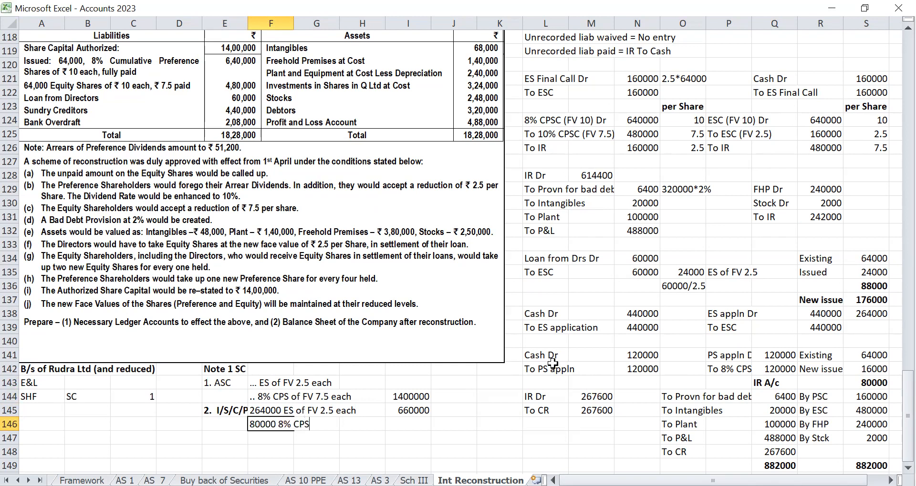
type("of FV 7")
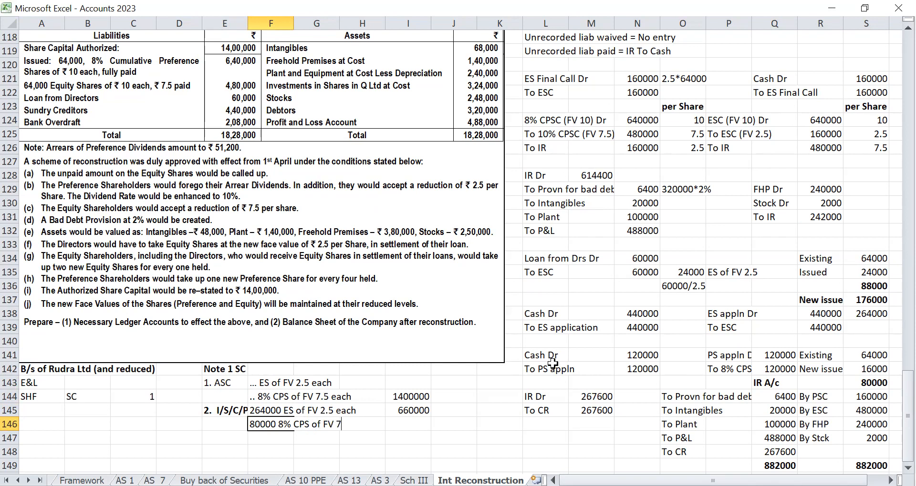
type(".5 each")
left_click(408, 424)
type("+")
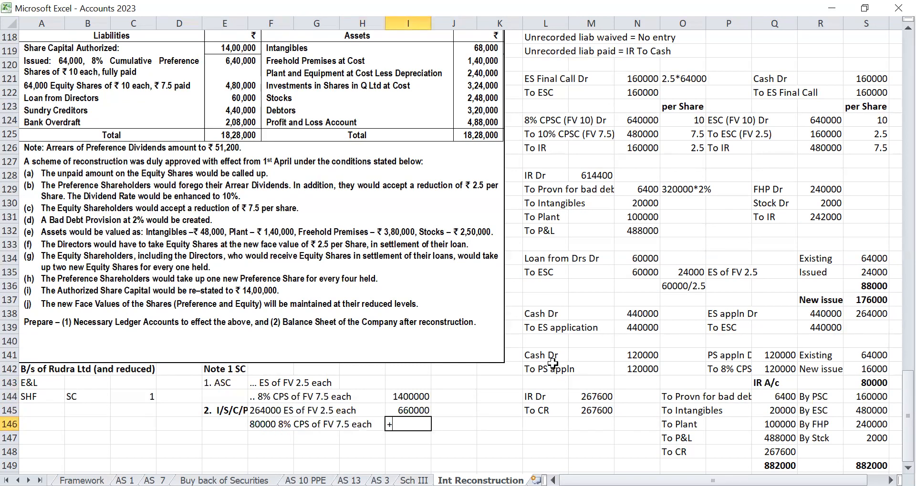
type("80000*7.5")
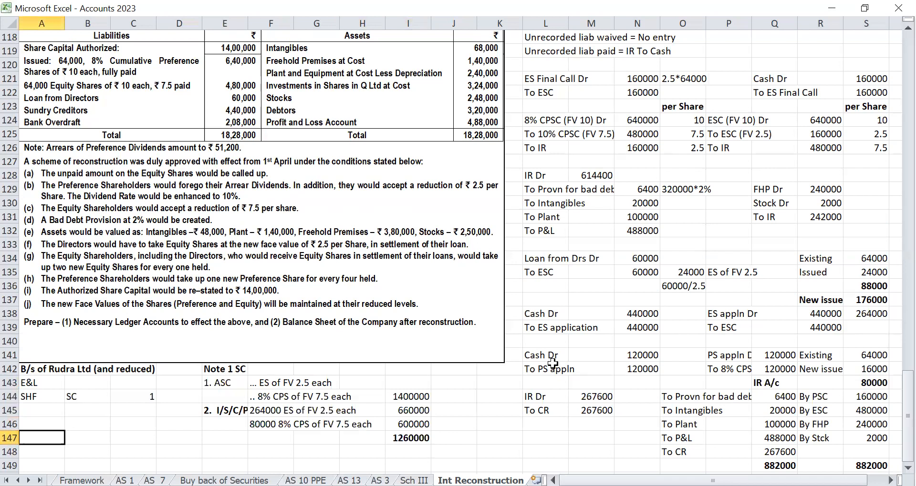
Step: Enter share capital 1260000, R&S note 2 with 267600, and an STB note 3 line
left_click(179, 396)
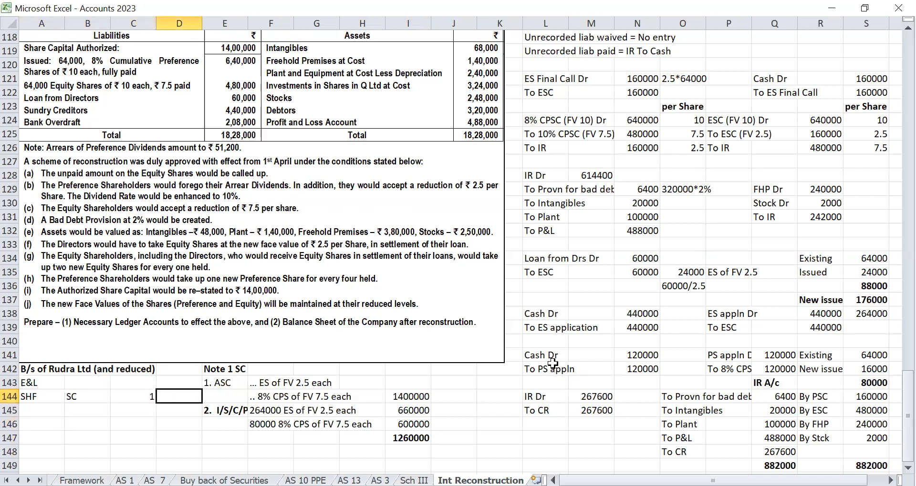
type("1260000")
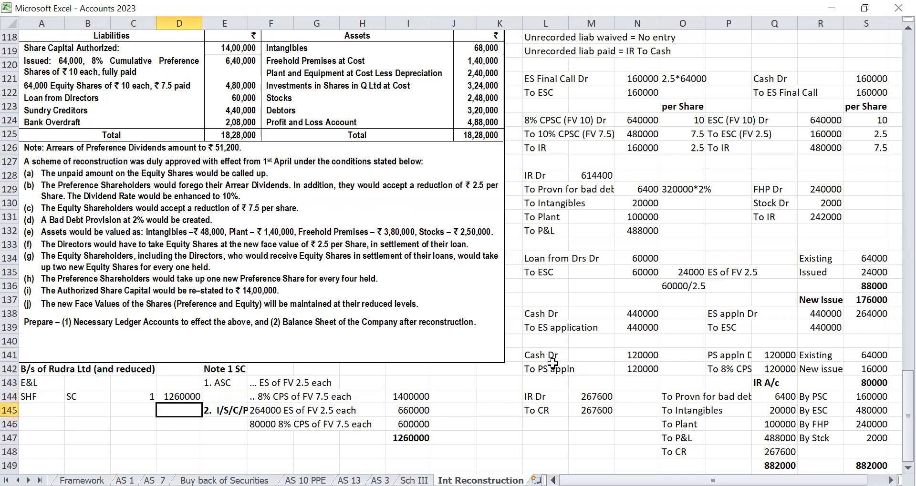
type("R& S")
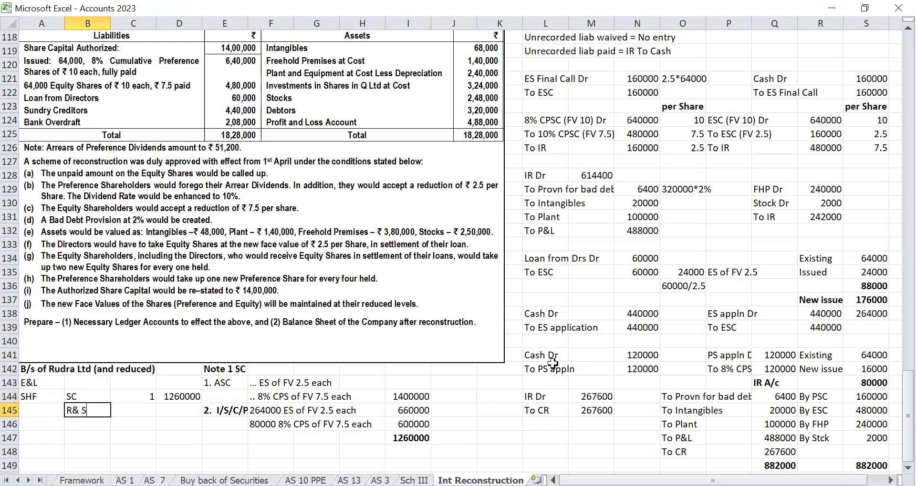
type("2")
left_click(41, 438)
type("CL")
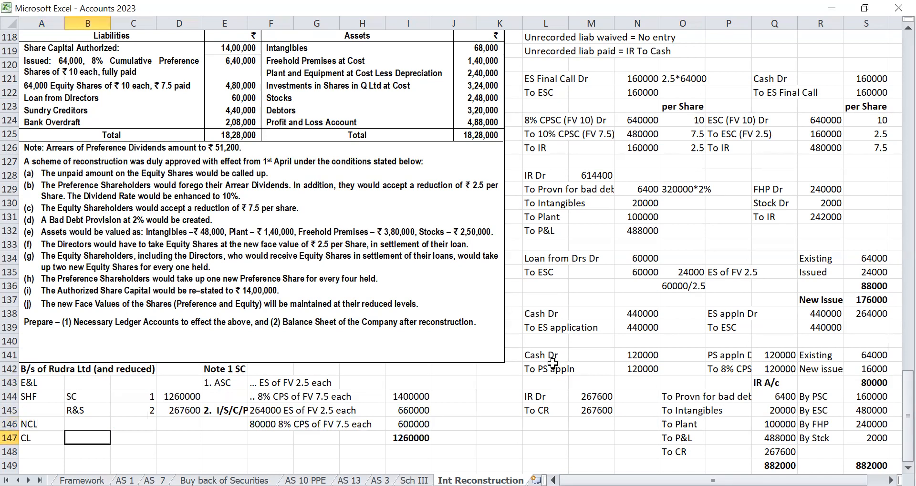
type("STB")
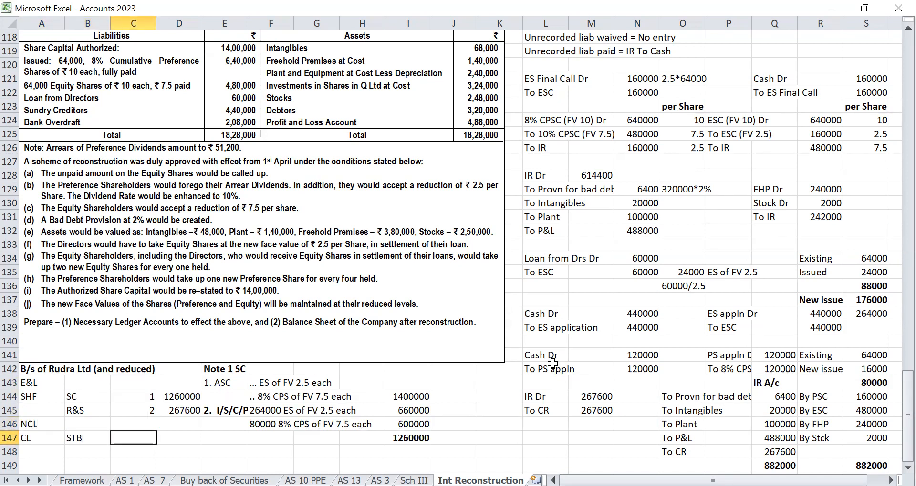
type("3")
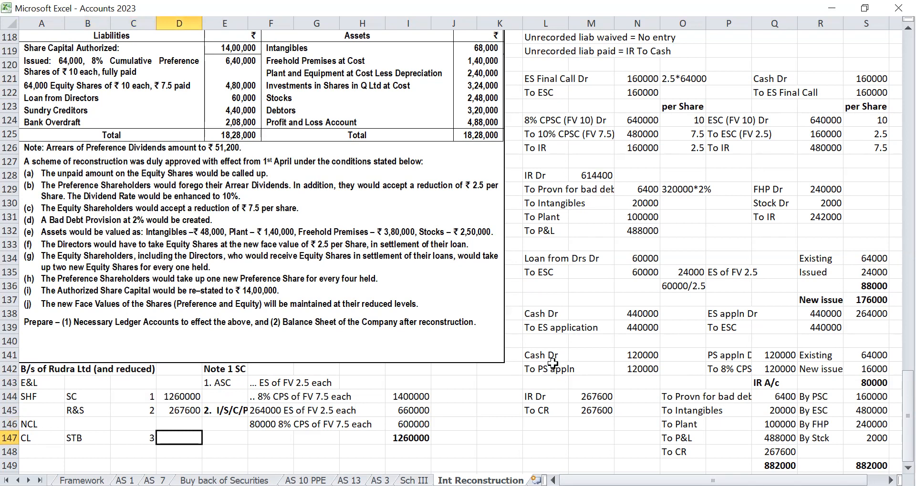
Step: Delete the short-term borrowings line, leaving NCL and CL headings
left_click(88, 437)
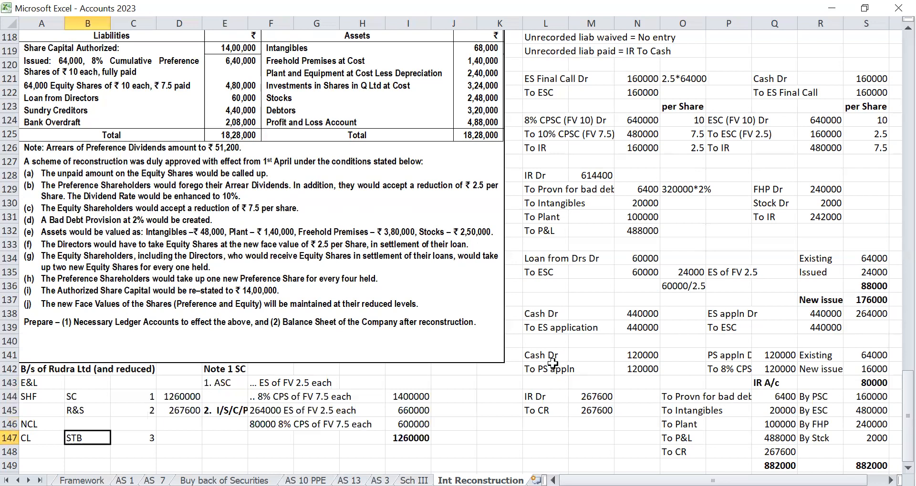
left_click(132, 438)
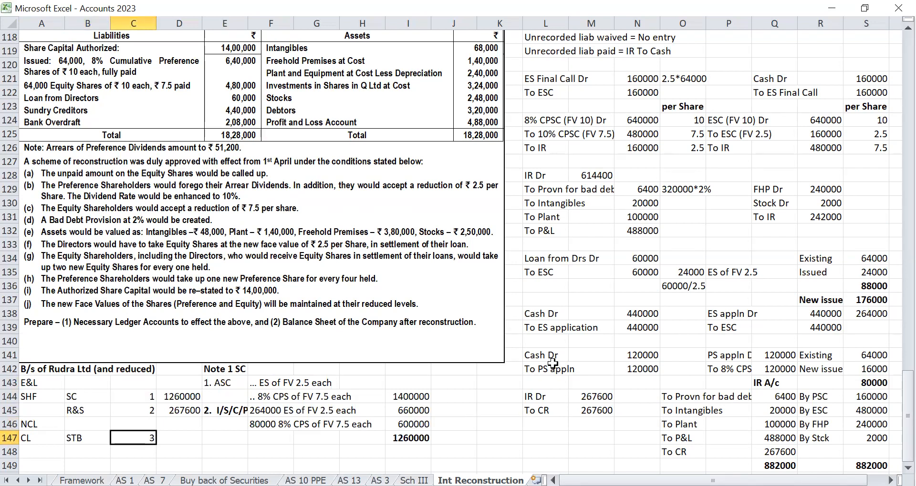
left_click(87, 438)
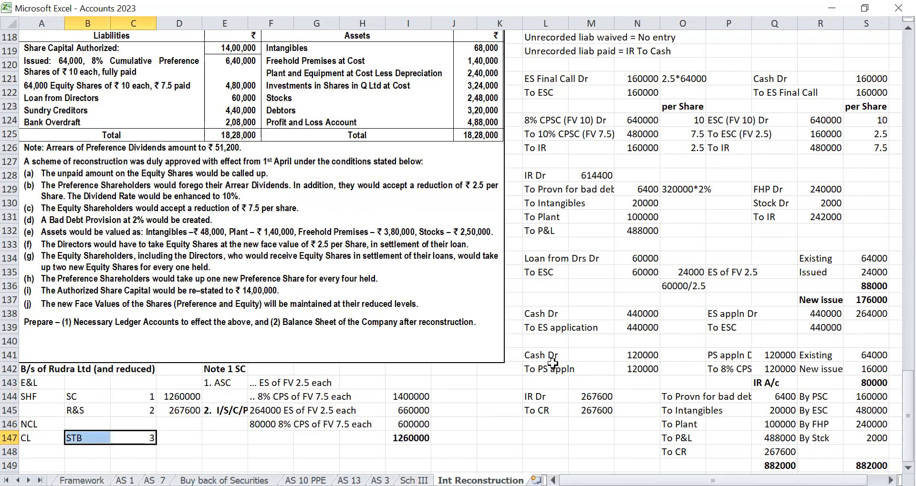
left_click(42, 438)
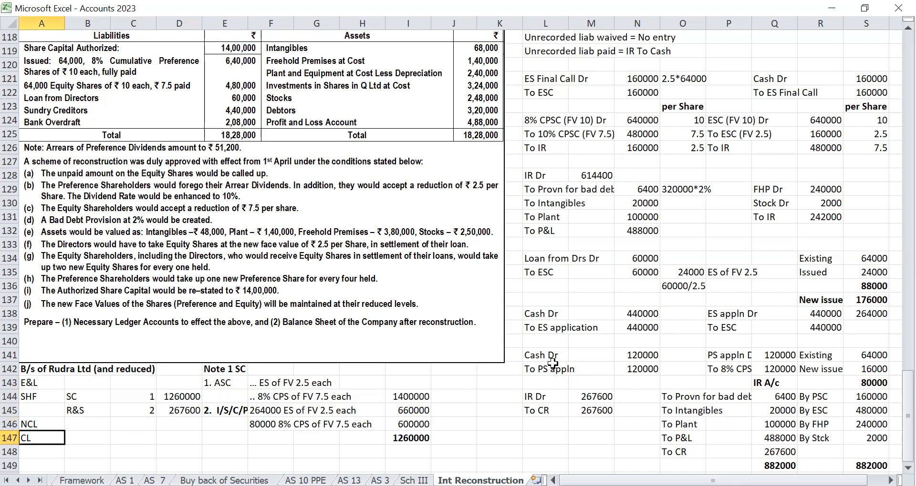
left_click(500, 438)
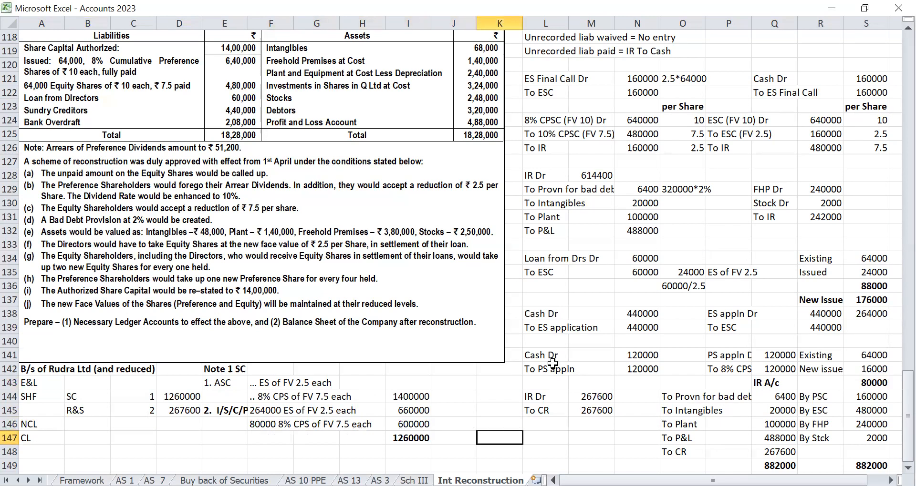
left_click(544, 424)
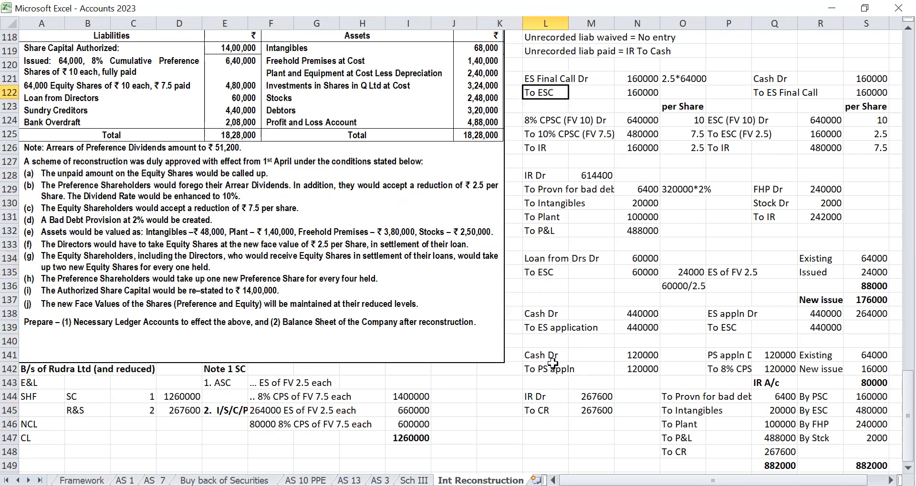
Step: Relabel the share application entries from Cash Dr to Bank Dr
left_click(773, 78)
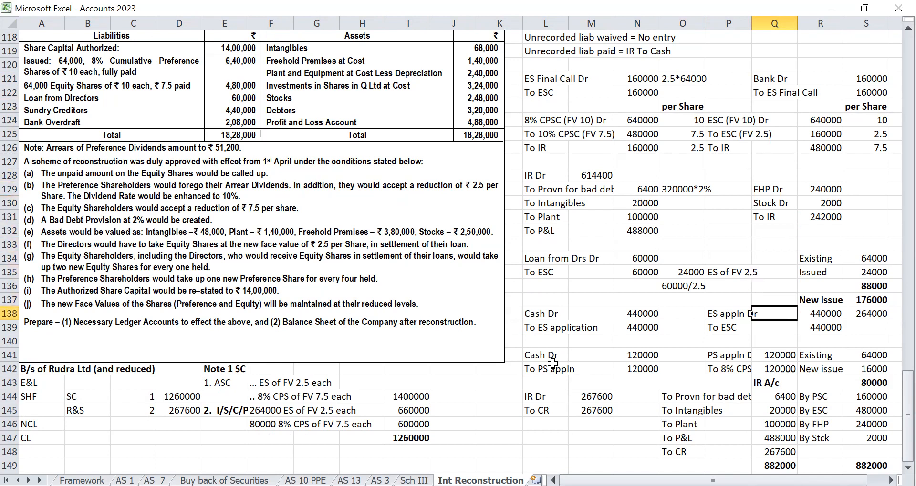
type("Bank")
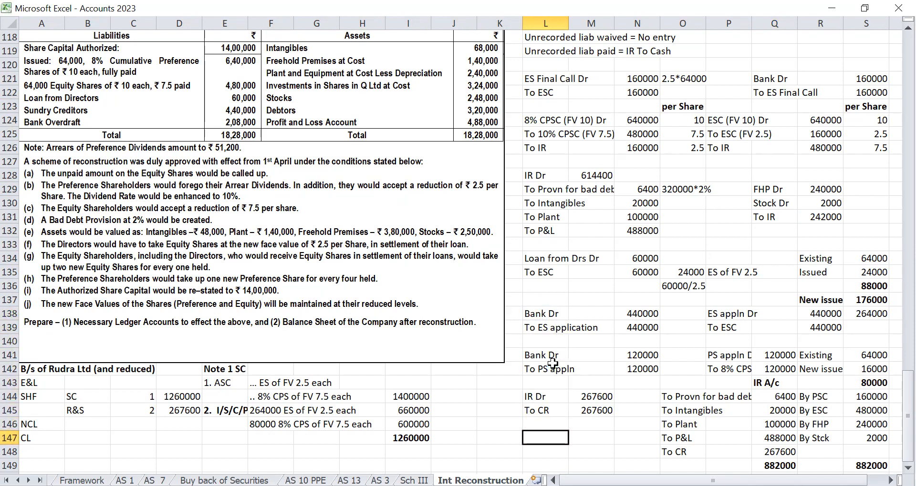
Step: List OD -208000, Final call 160000, Issue of ES =N142 and Issue of PS, summing to 512000
type("OD")
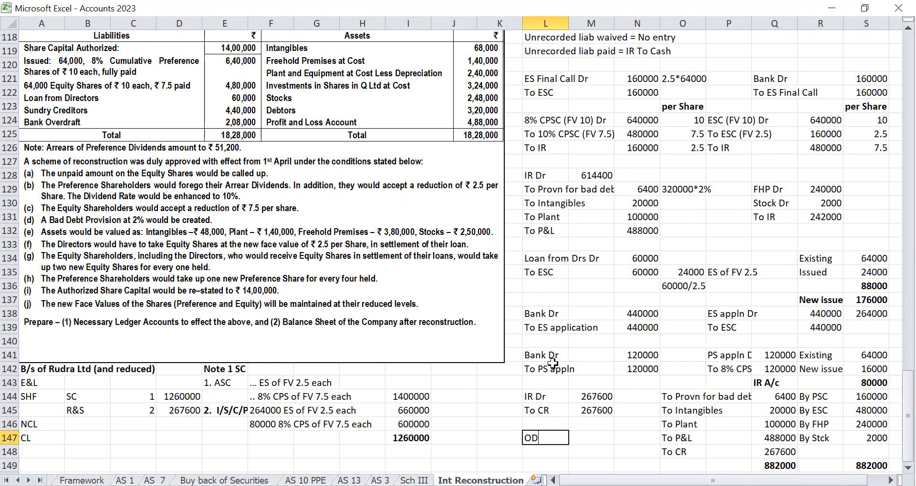
type("-208000")
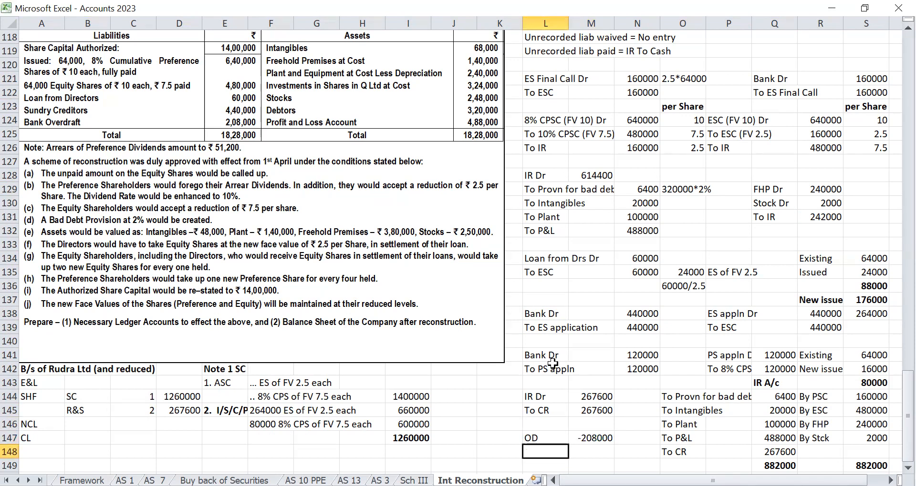
type("Final call")
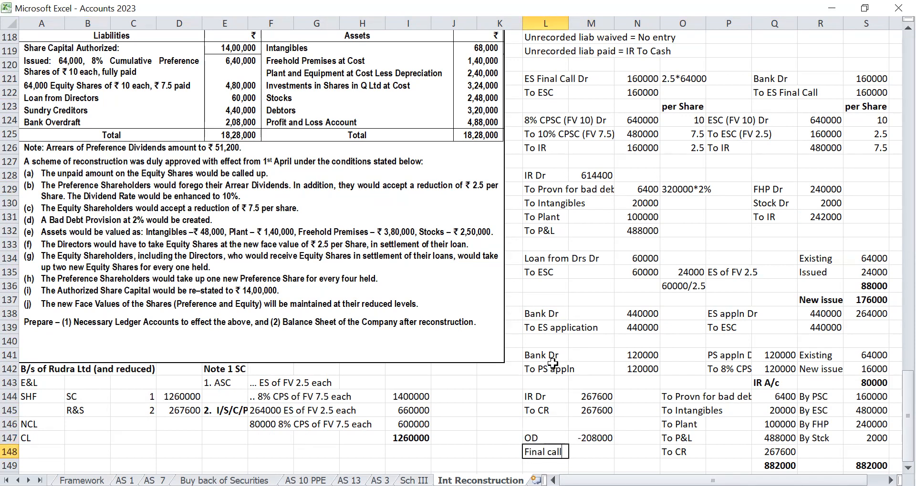
type("160000")
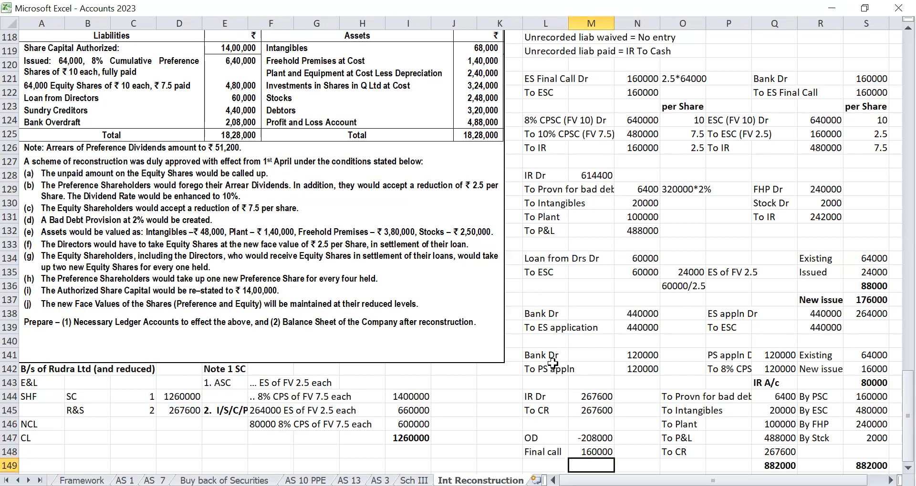
type("Issue of ES")
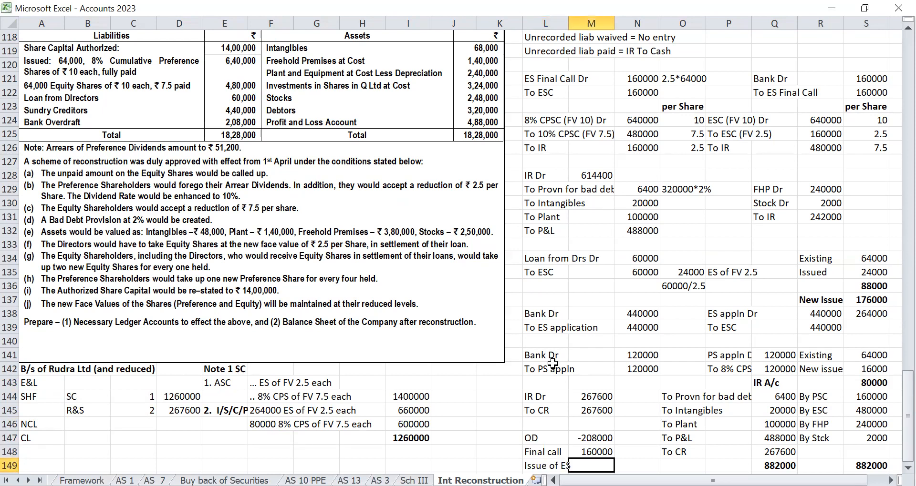
type("=N142")
type("Issu")
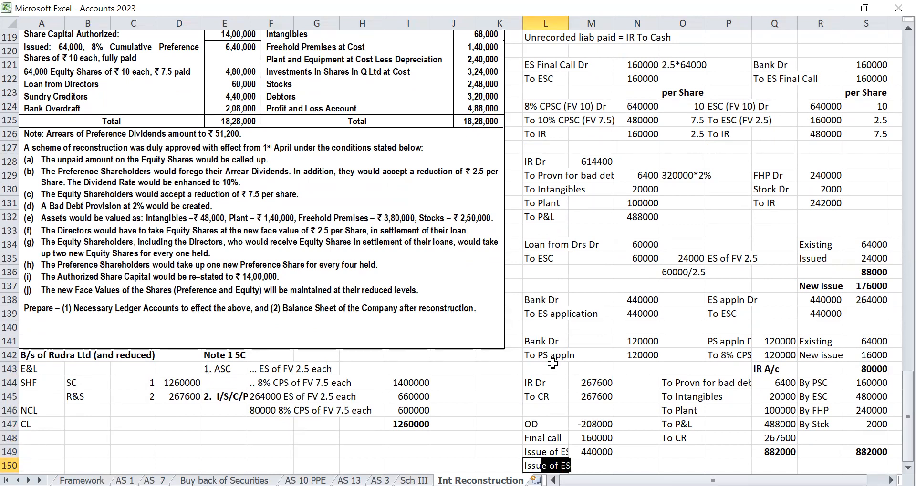
type("+N150")
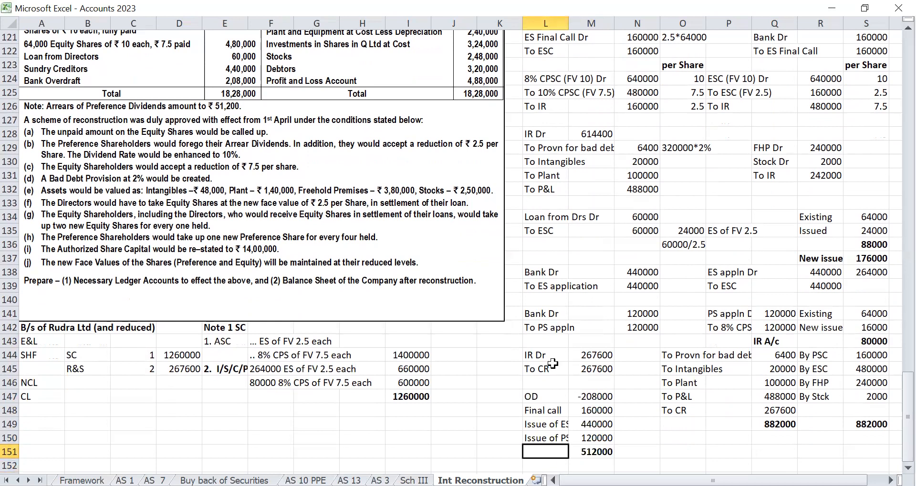
Step: Label the 512000 total as Bank in bold
type("Fa")
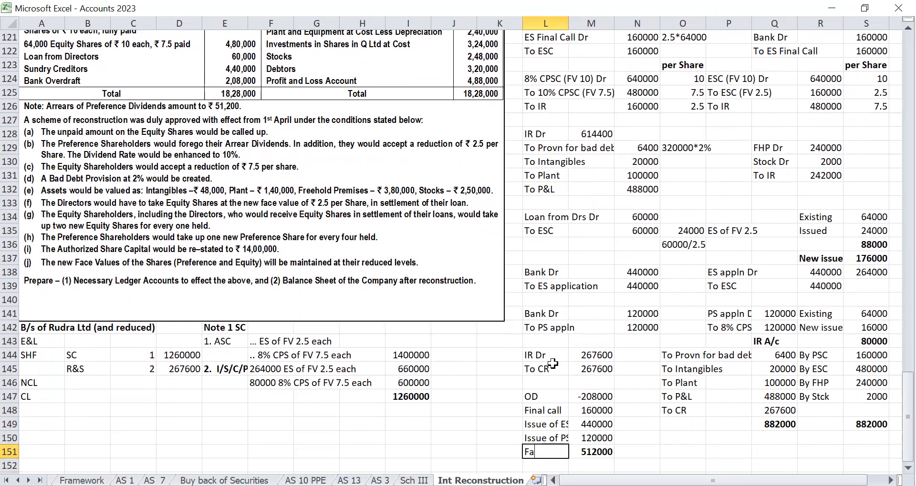
type("B")
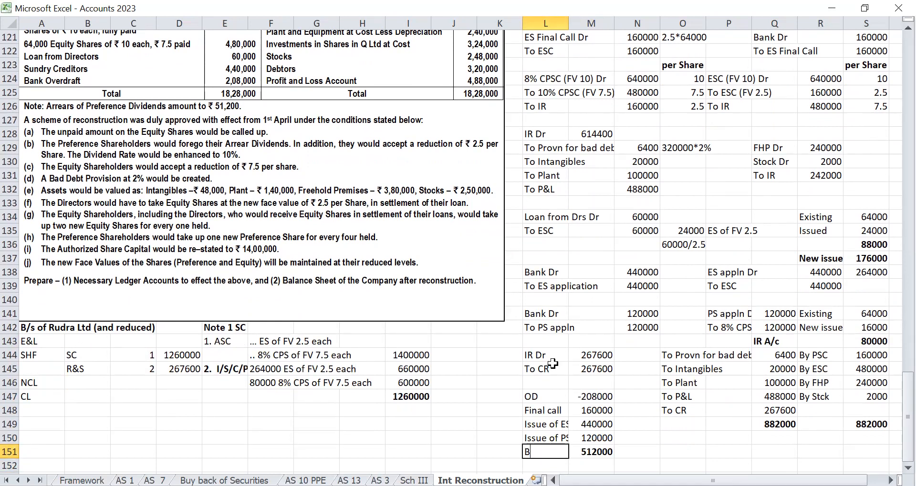
type("Bank")
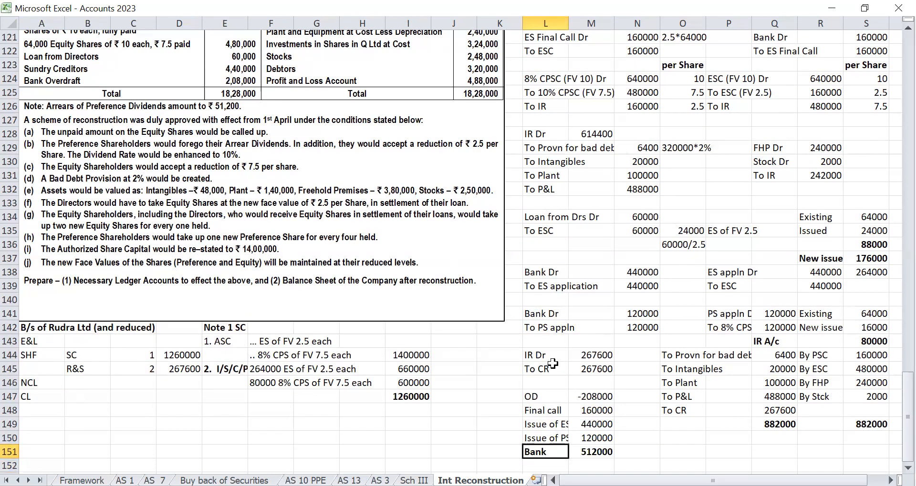
left_click(41, 382)
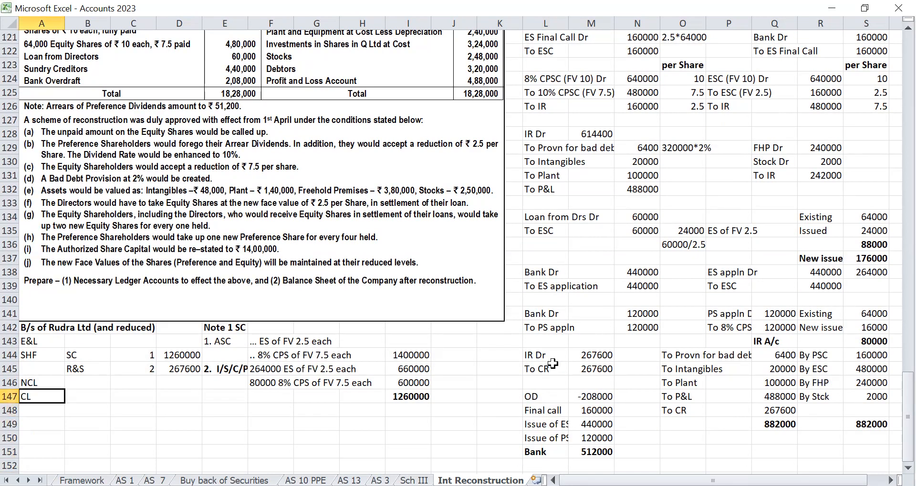
Step: Enter trade payables (TP) of 440000 and SUM the liabilities to 1967600
left_click(87, 396)
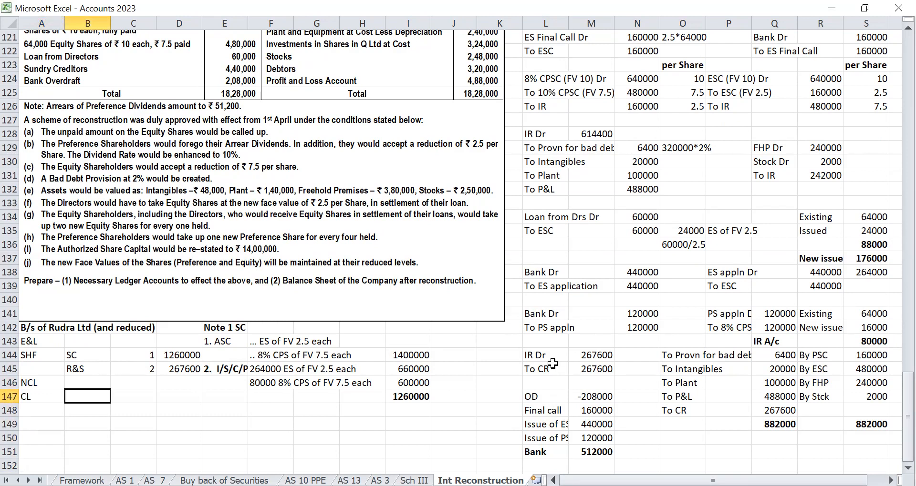
type("TP")
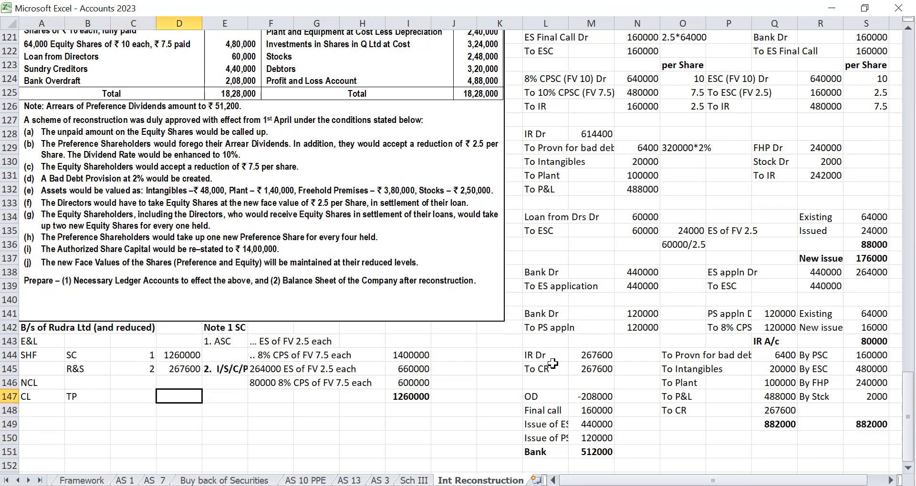
type("440000")
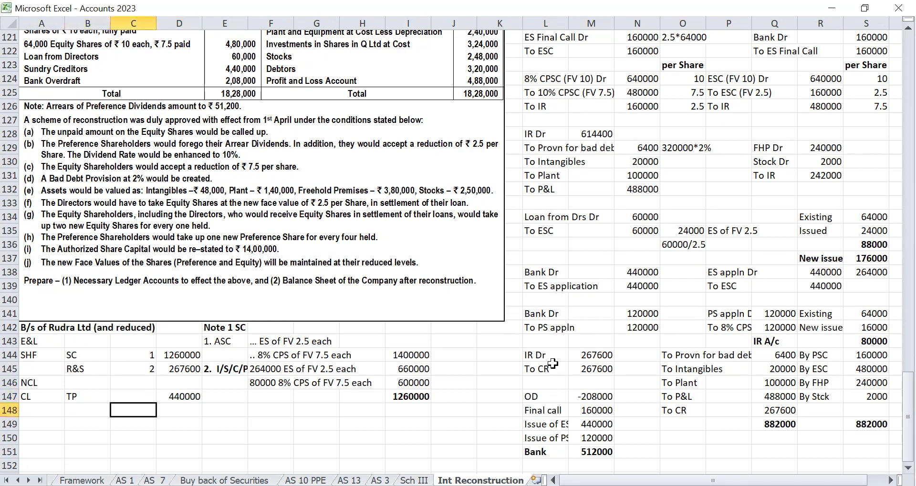
type("+s")
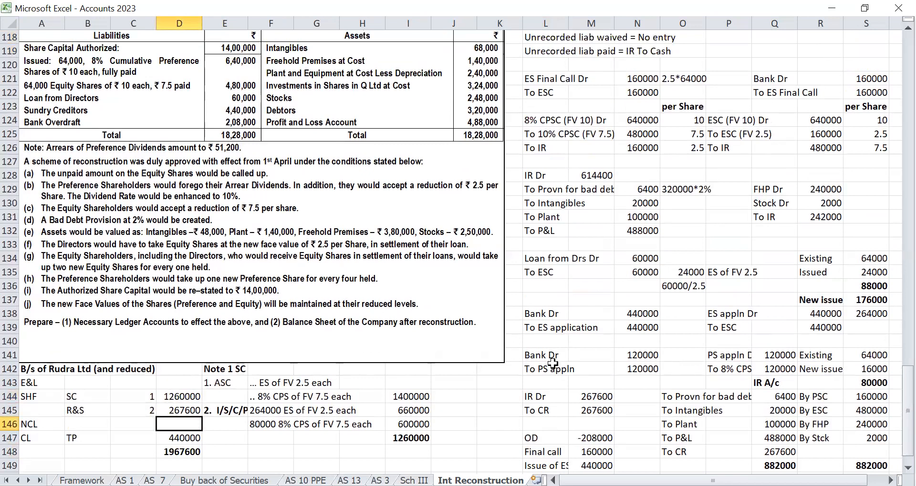
Step: Start the Assets / NCA section and head Note 3 with freehold premises (FHP)
left_click(41, 465)
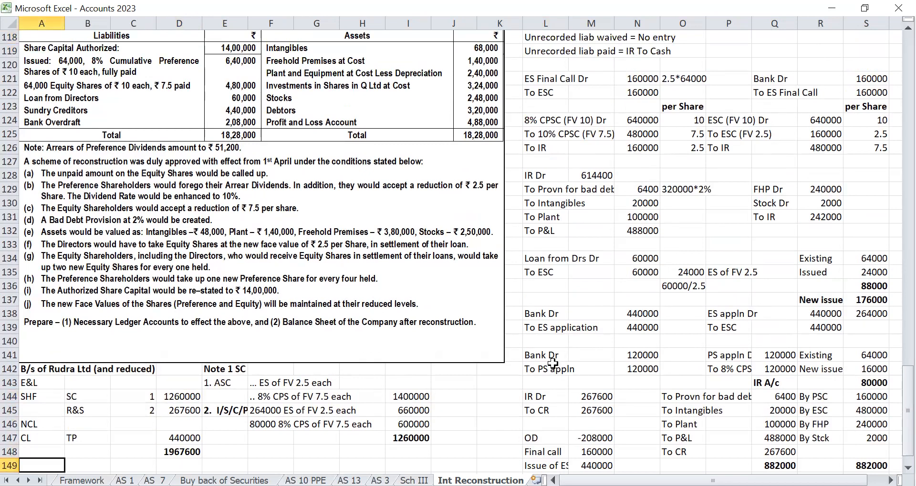
type("Assets")
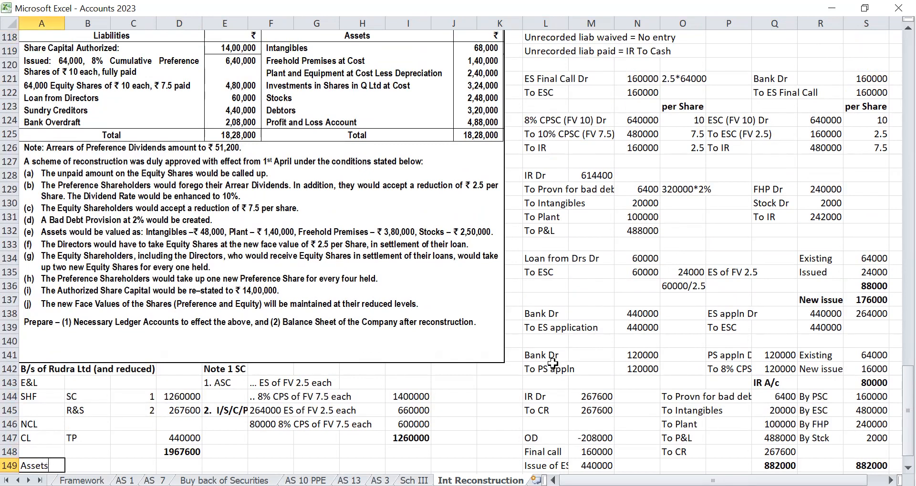
type("NCA PPE & Int")
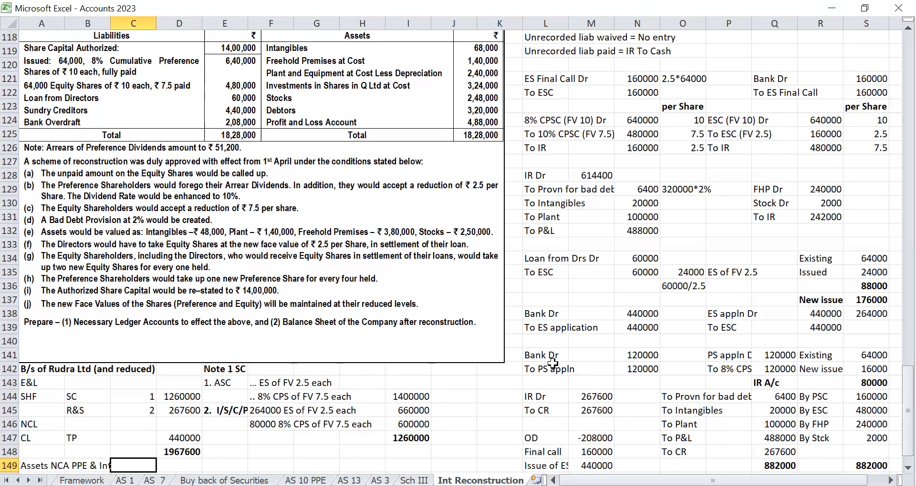
left_click(270, 465)
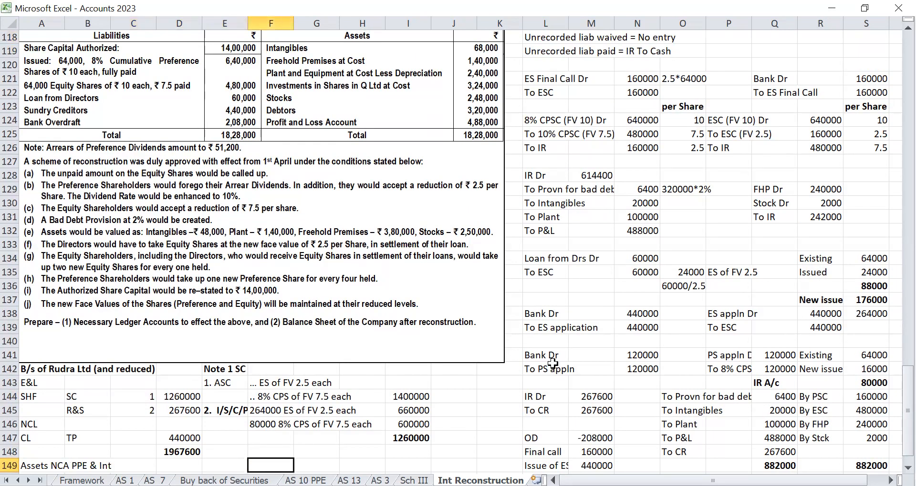
type("FHP")
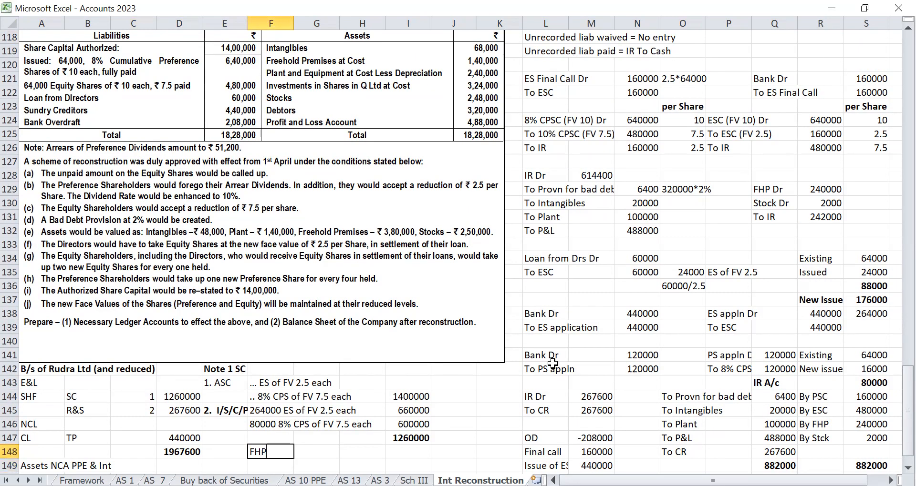
type("Note 1 SC")
left_click(226, 452)
type("Note 3")
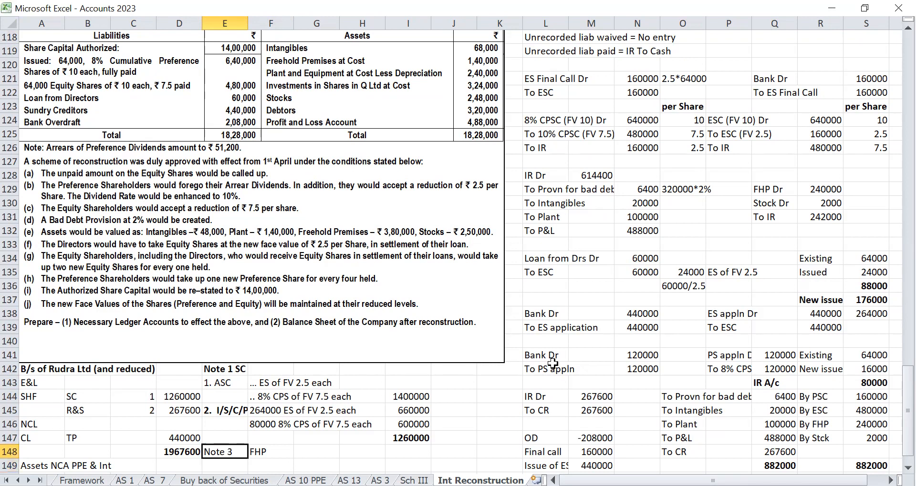
Step: Fill Note 3 with freehold premises 380000, plant 140000 and total PPE 520000
left_click(315, 452)
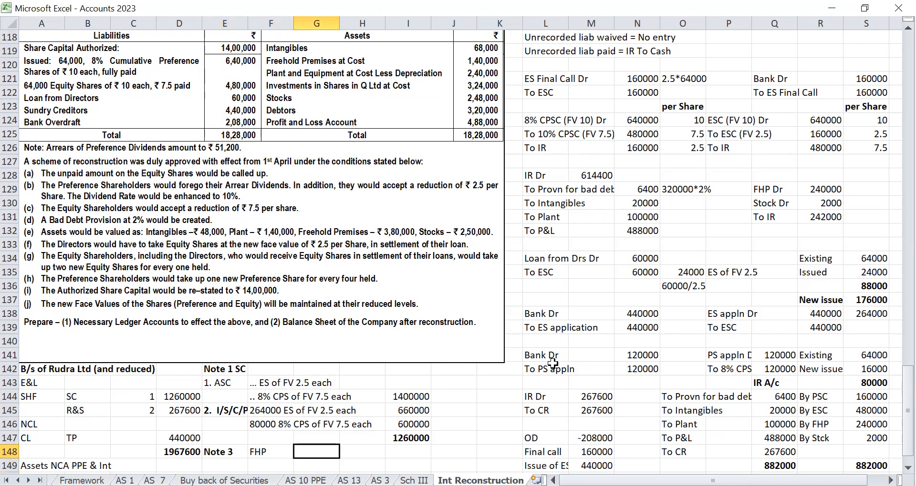
type("+1")
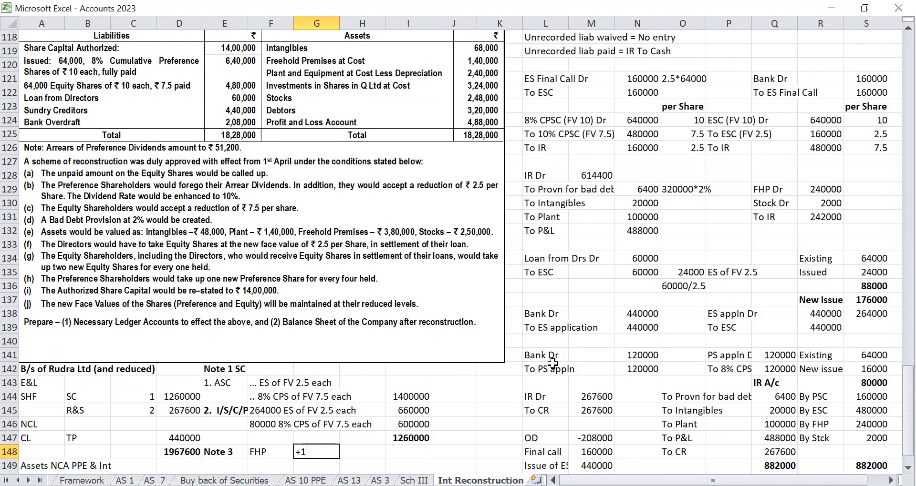
type("80000")
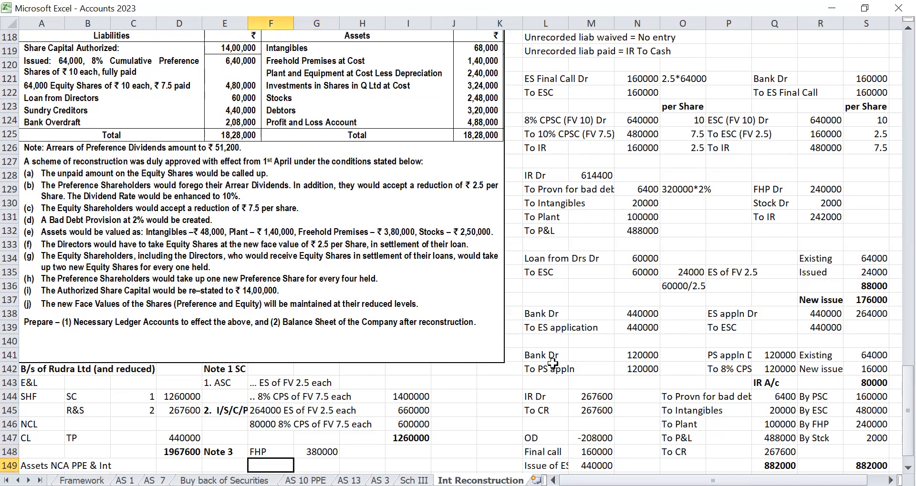
type("Plant")
left_click(316, 465)
type("140000")
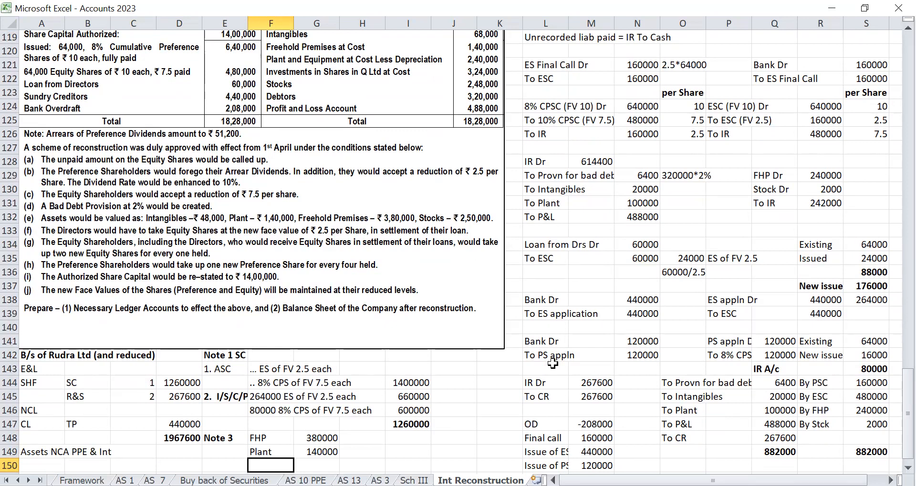
left_click(270, 452)
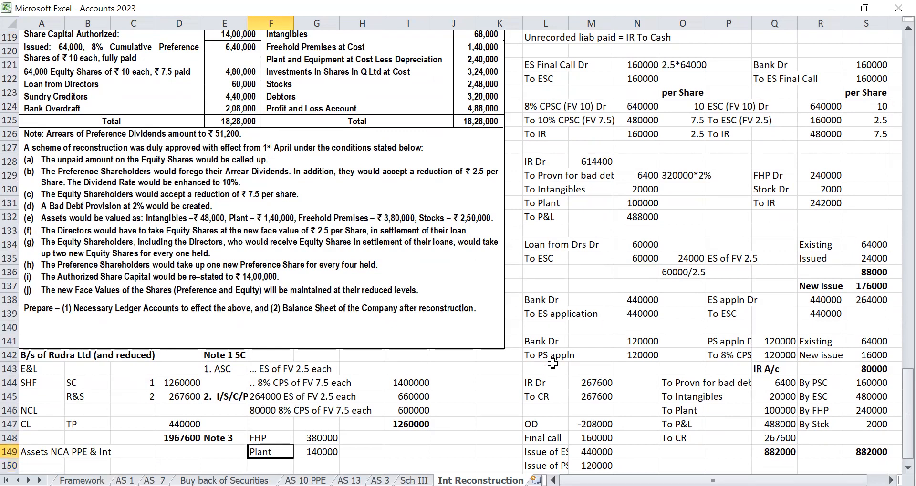
left_click(271, 465)
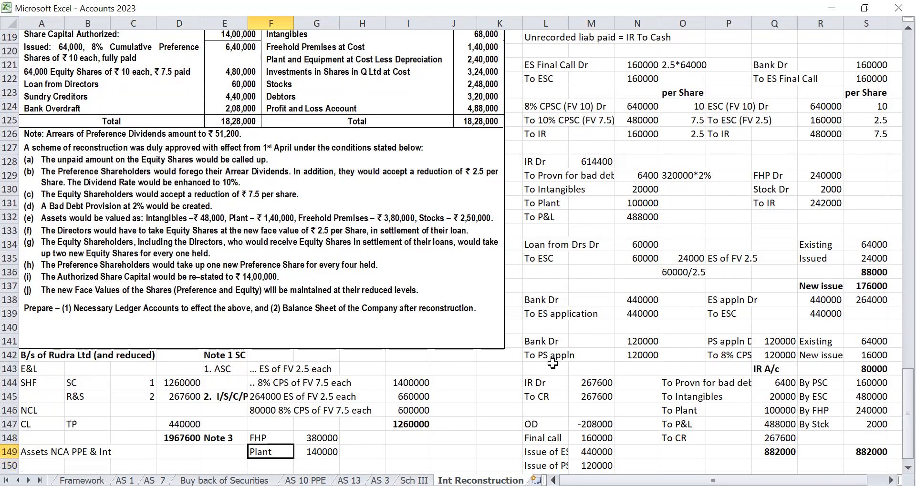
left_click(316, 451)
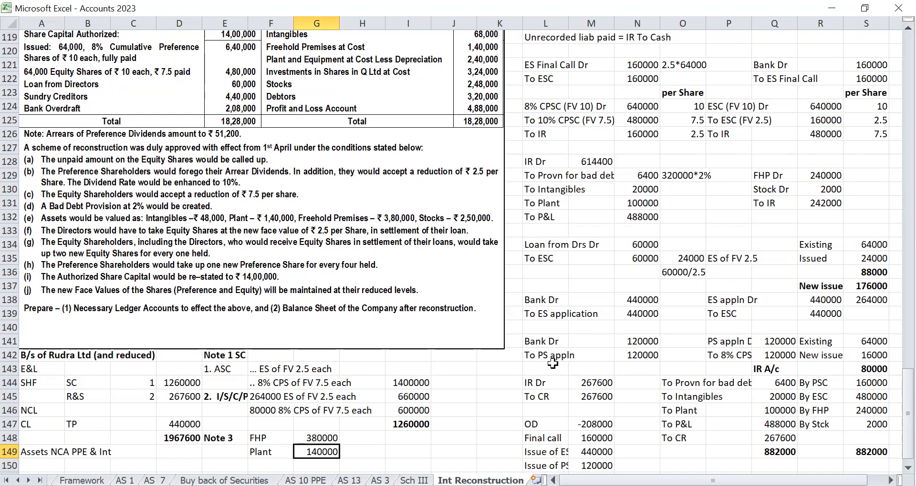
left_click(271, 452)
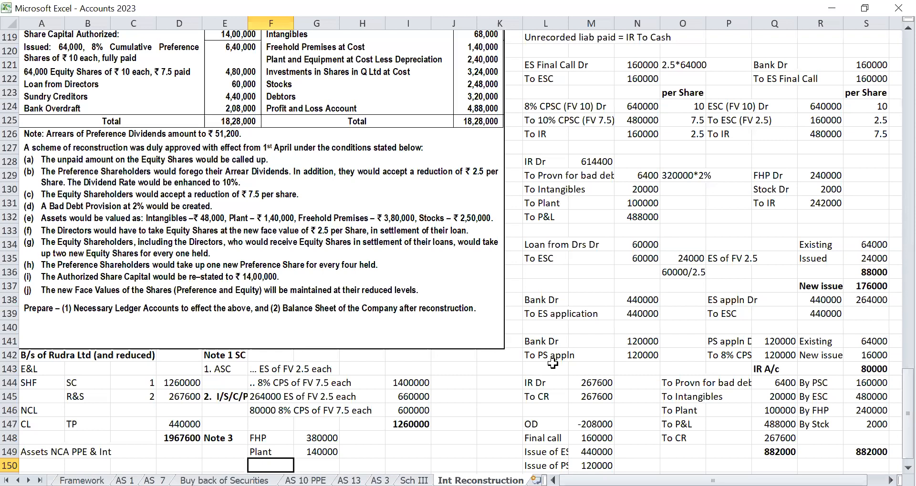
Step: Enter the PPE line on the balance sheet referencing Note 3 with =G150 (520000)
left_click(270, 438)
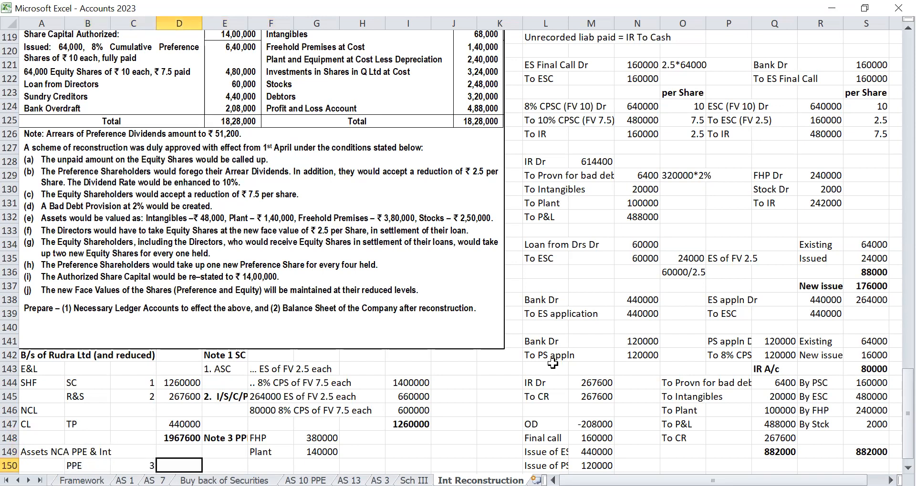
left_click(316, 466)
type("520000")
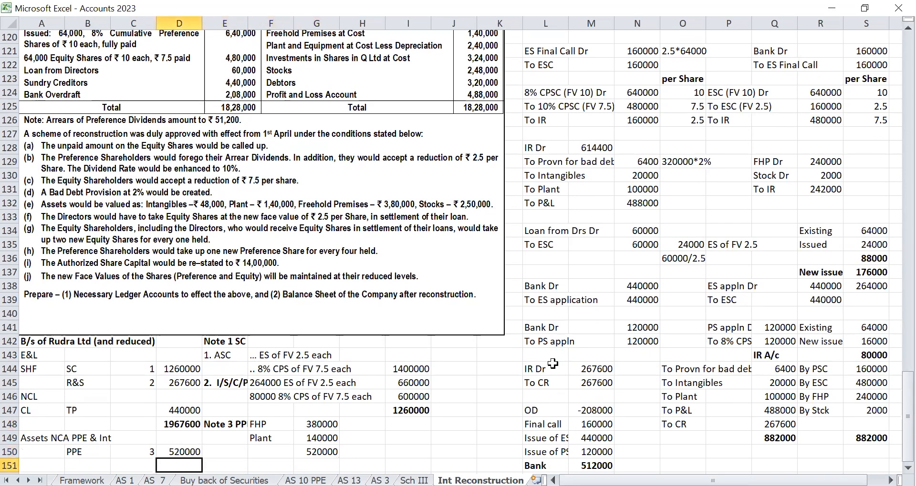
type("Int")
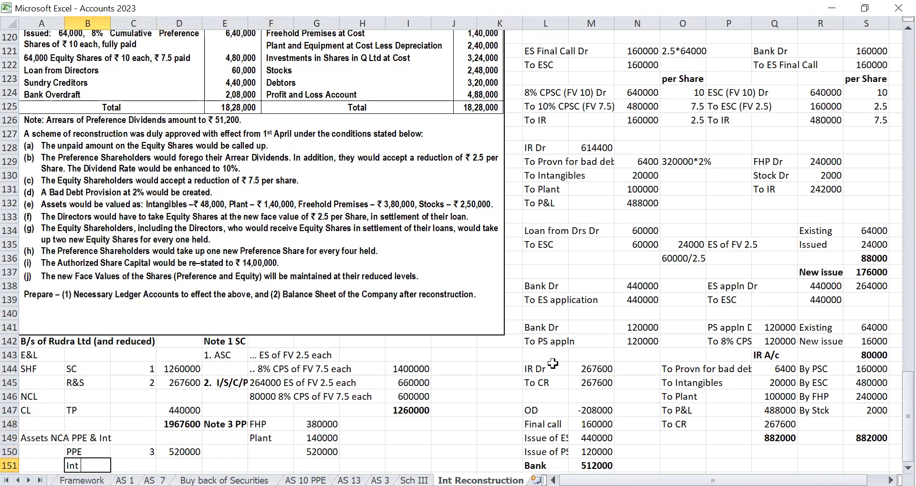
Step: Add intangibles 48000 and non-current investments 324000 under non-current assets
type("4")
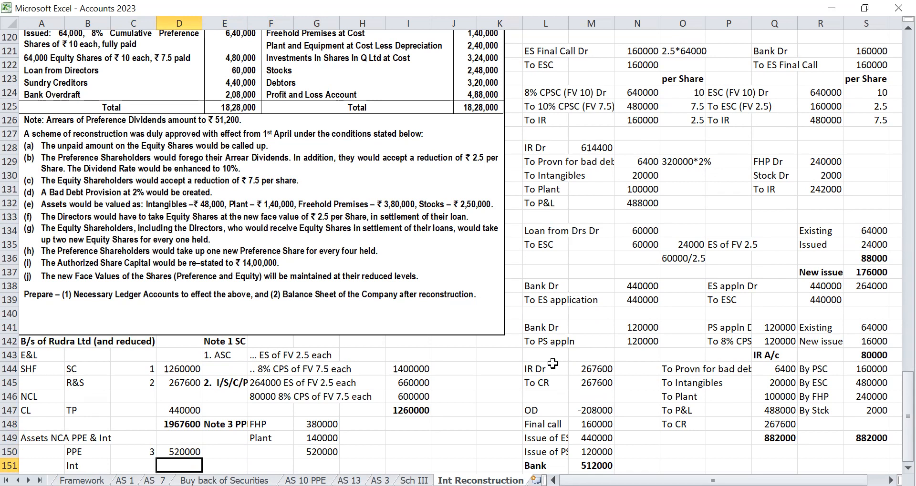
type("48000")
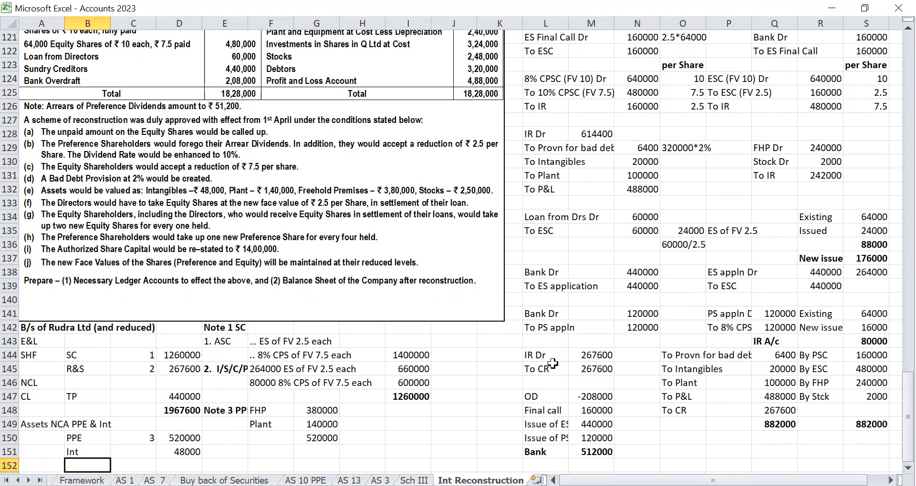
type("NCI")
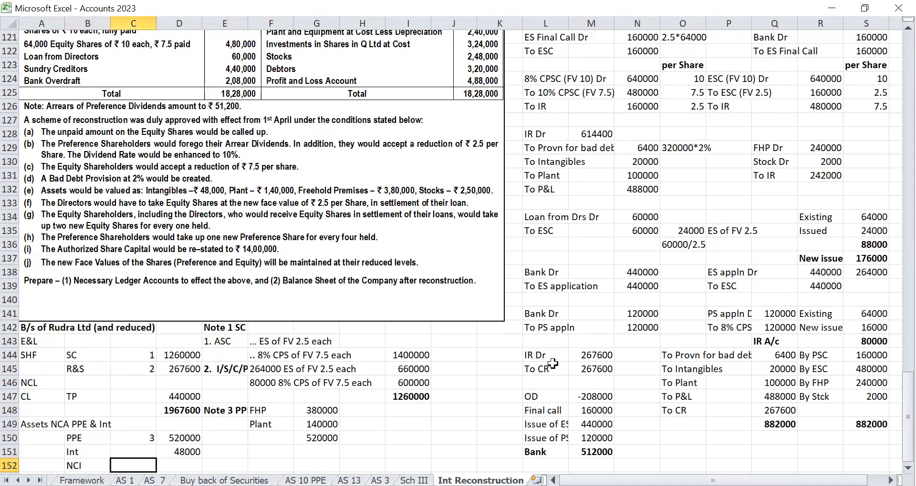
left_click(179, 369)
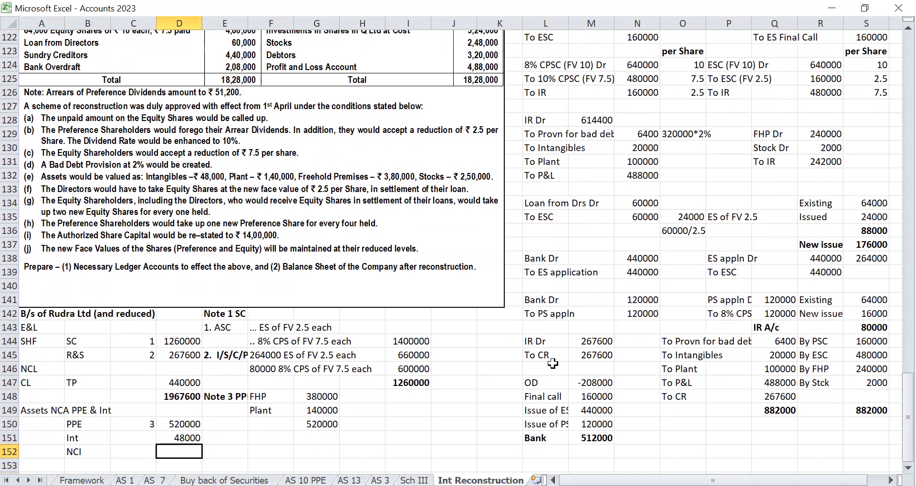
type("324000")
left_click(88, 466)
type("Inv")
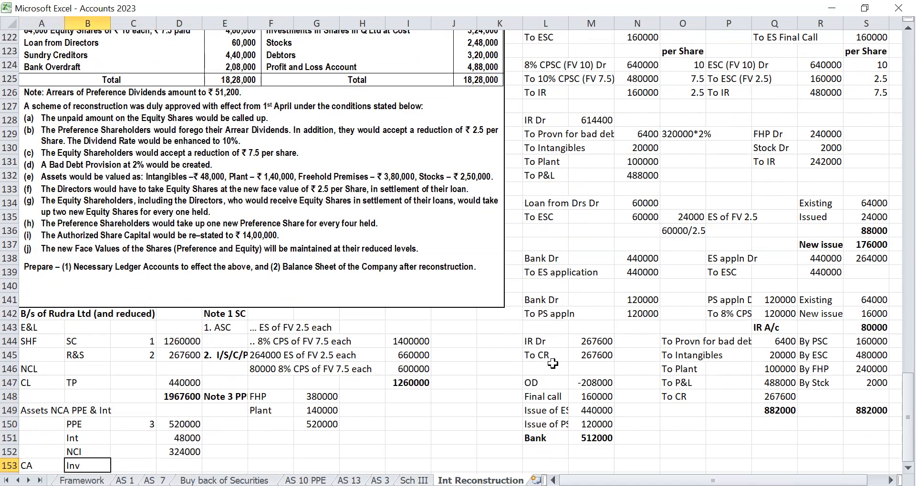
Step: Add current-asset inventories 250000 and a trade receivables line referencing Note 4
type("entore")
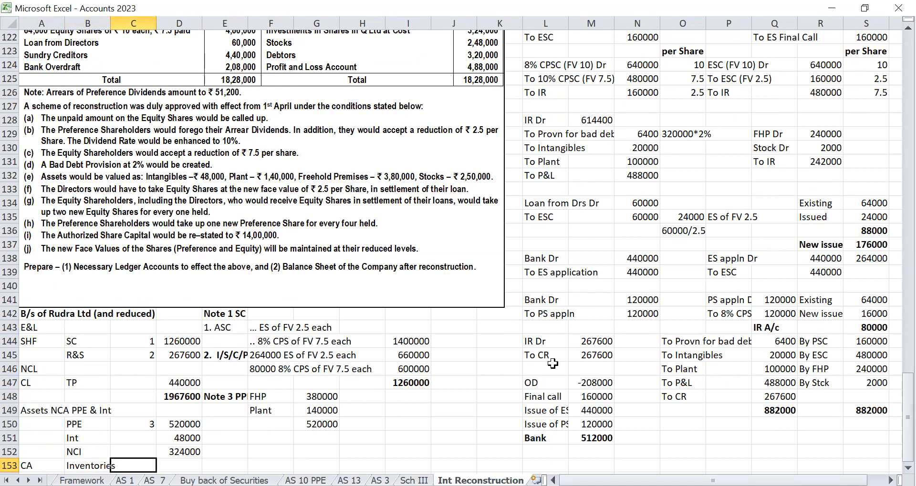
left_click(179, 465)
type("250000")
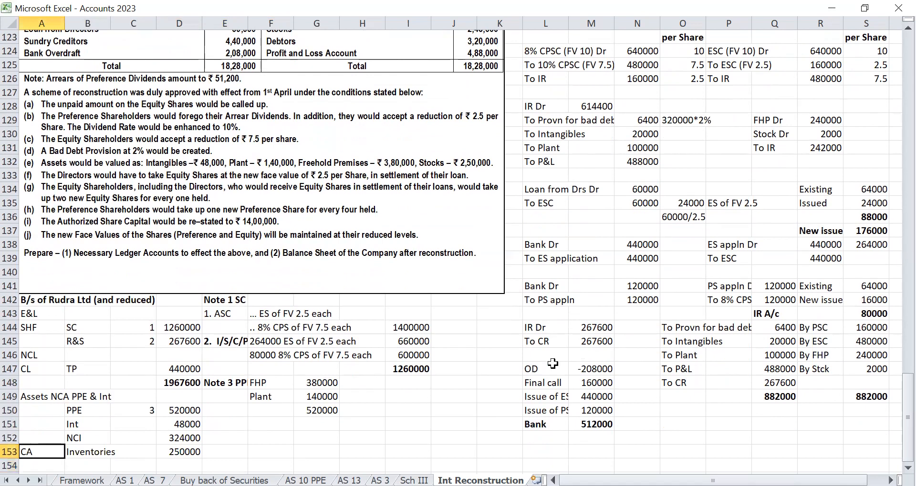
left_click(86, 466)
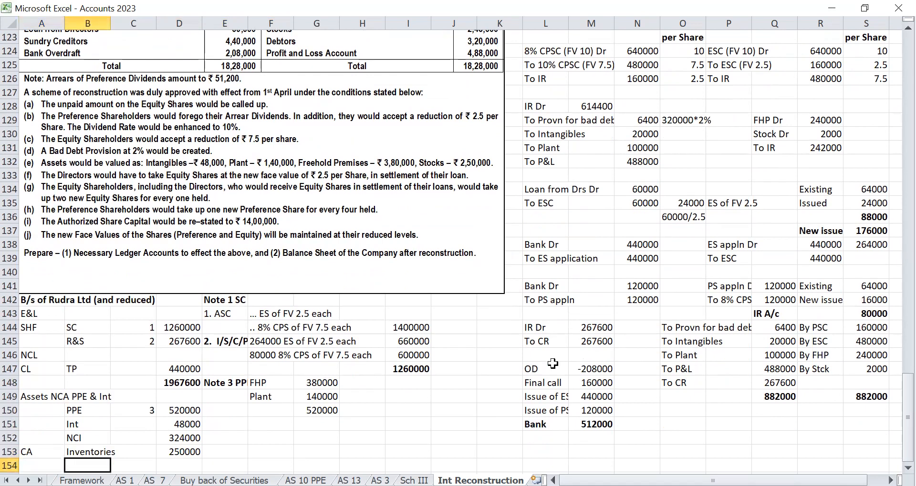
type("TR")
left_click(134, 466)
type("4")
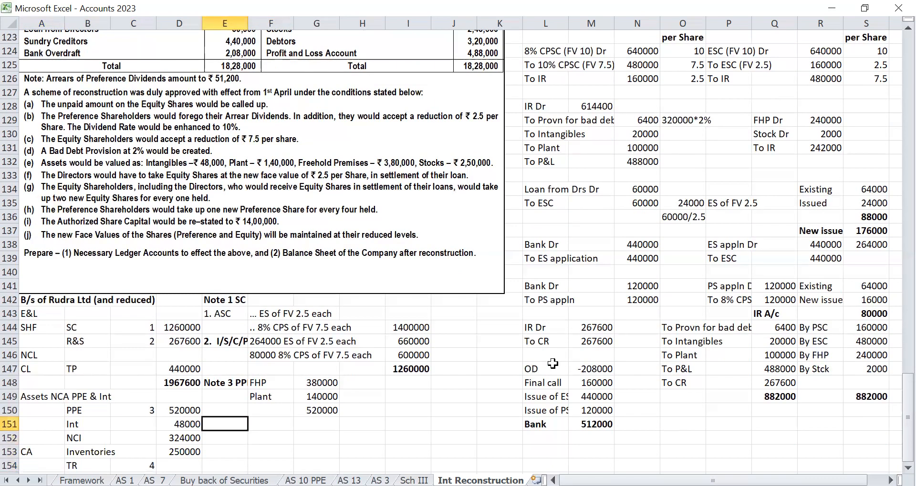
Step: Head Note 4 TR and enter debtors of 320000
type("Note 4 TR")
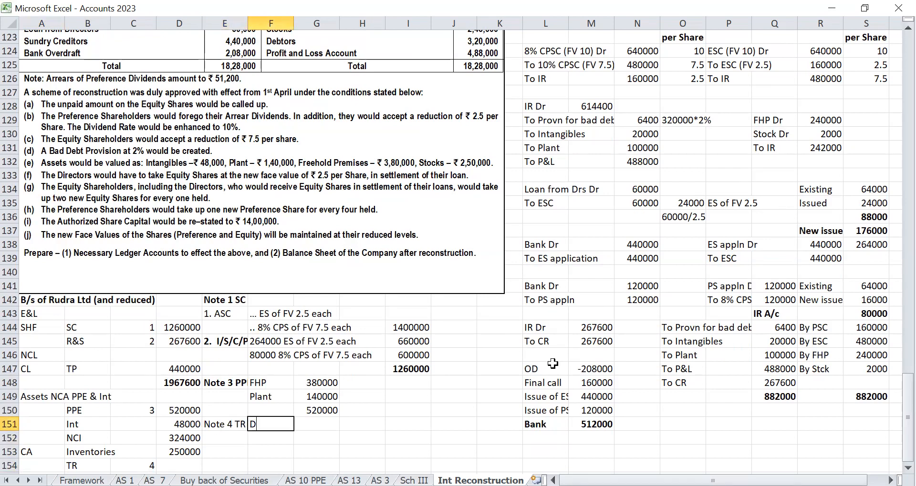
type("Drs")
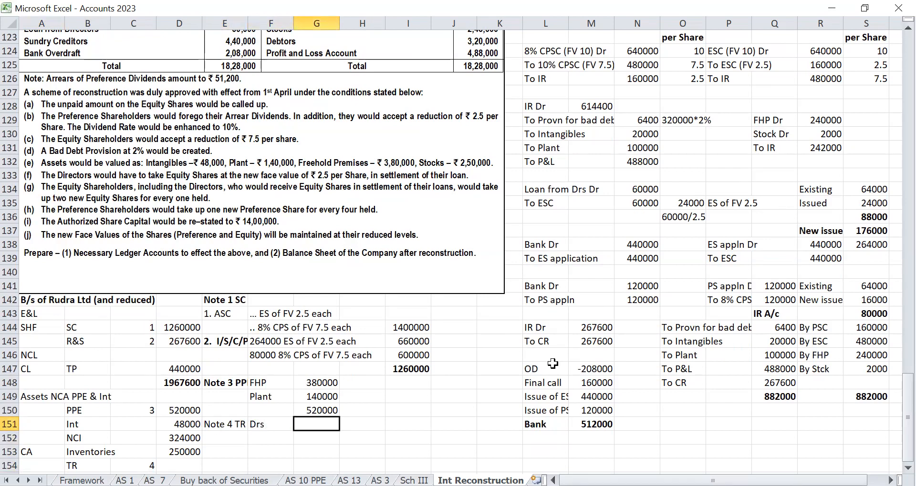
left_click(316, 410)
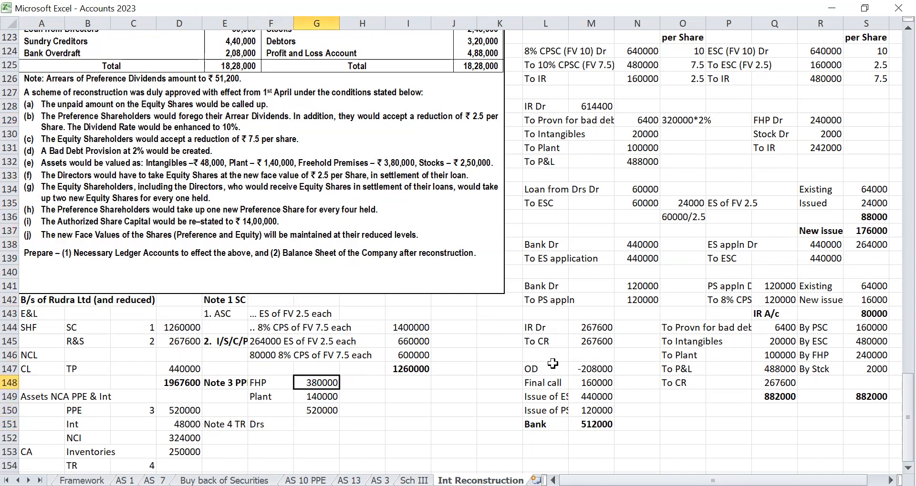
type("+3")
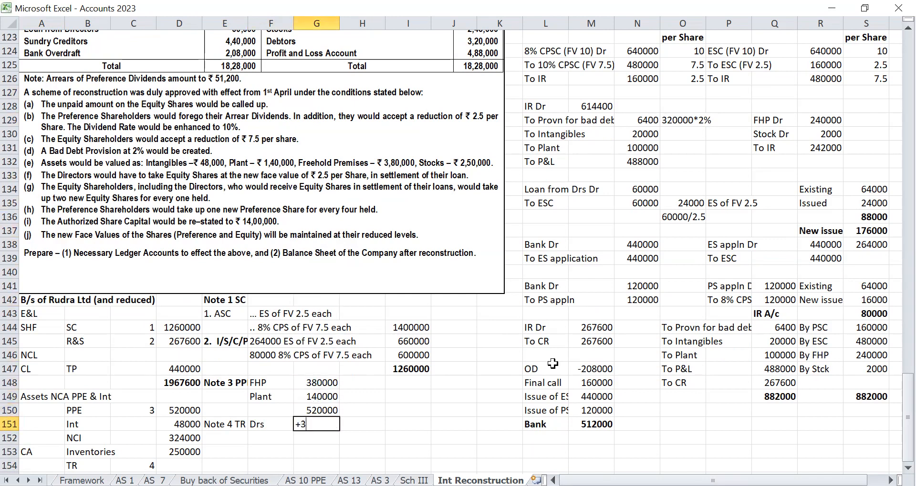
type("320000")
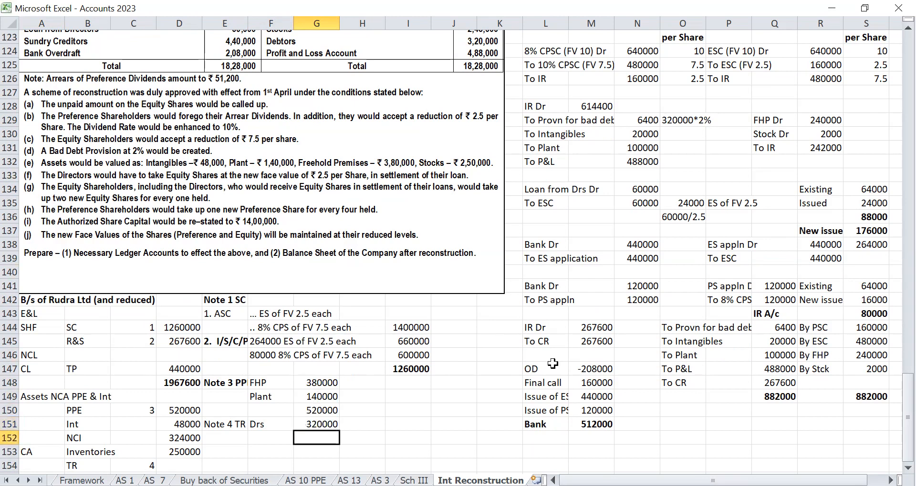
Step: Deduct the 2% provision =-G151*2% (6400), giving trade receivables 313600 linked to the balance sheet
type("Less P")
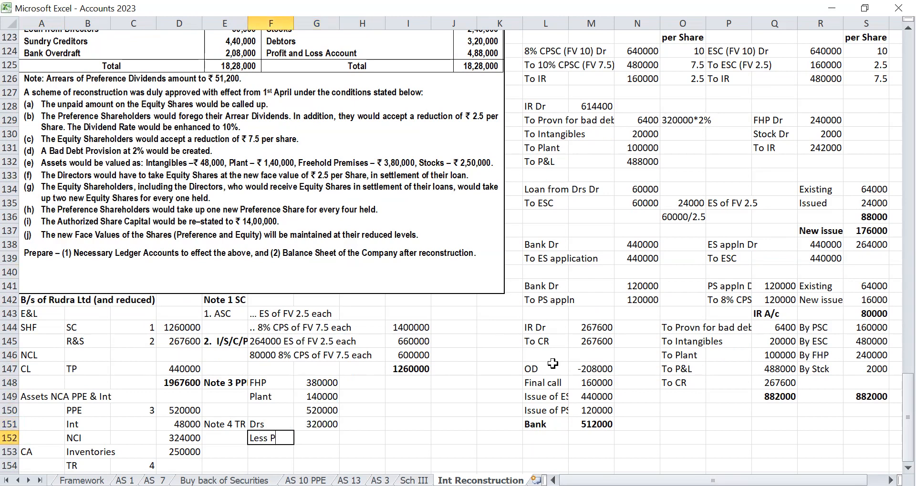
type("-G151")
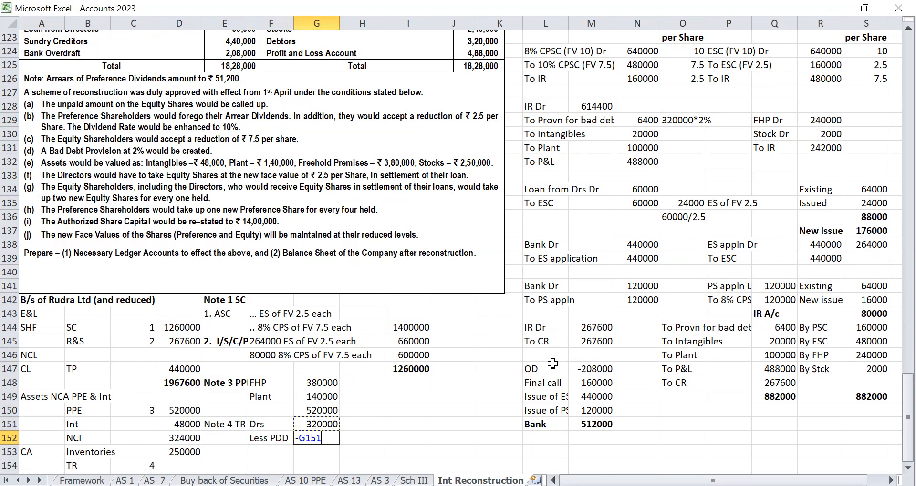
type("*2")
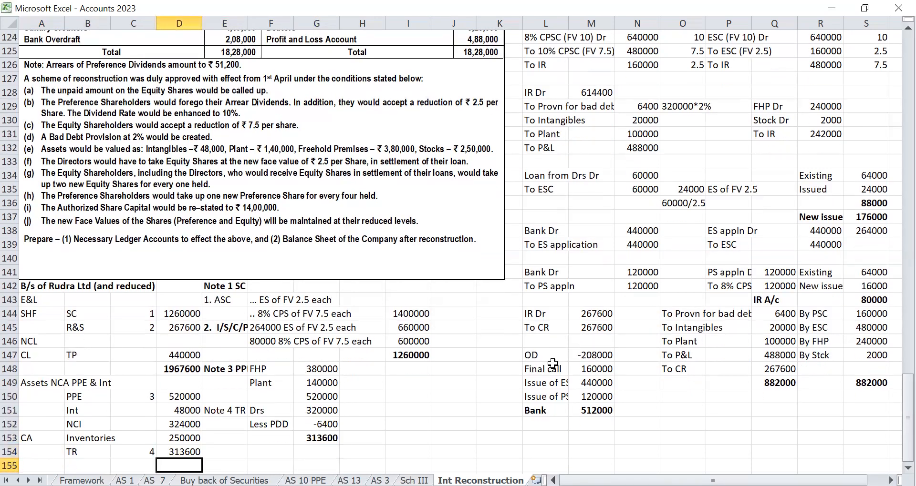
left_click(87, 465)
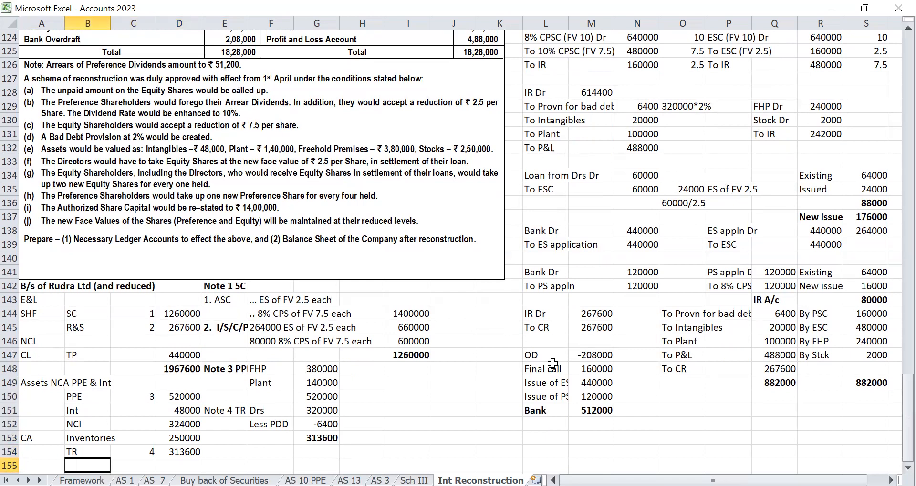
Step: Enter C&CE of 512000 via =M151 and AutoSum the assets to 1967600
type("C&CE")
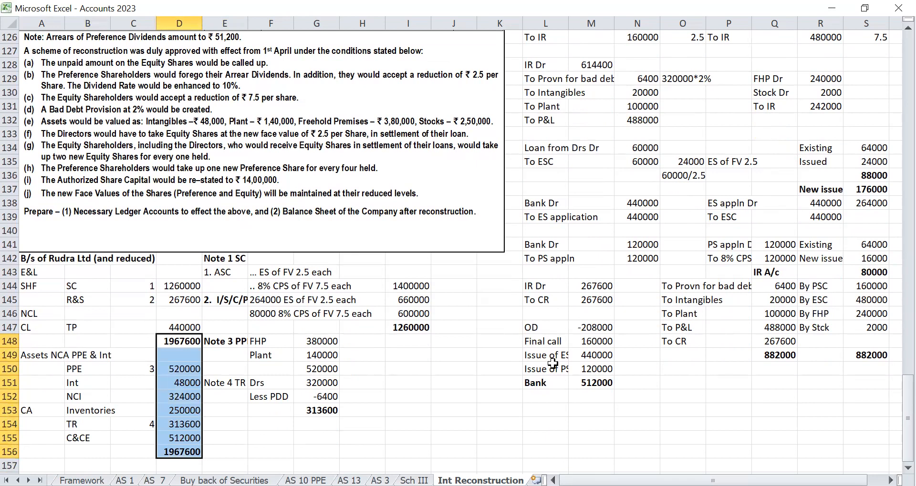
left_click(178, 369)
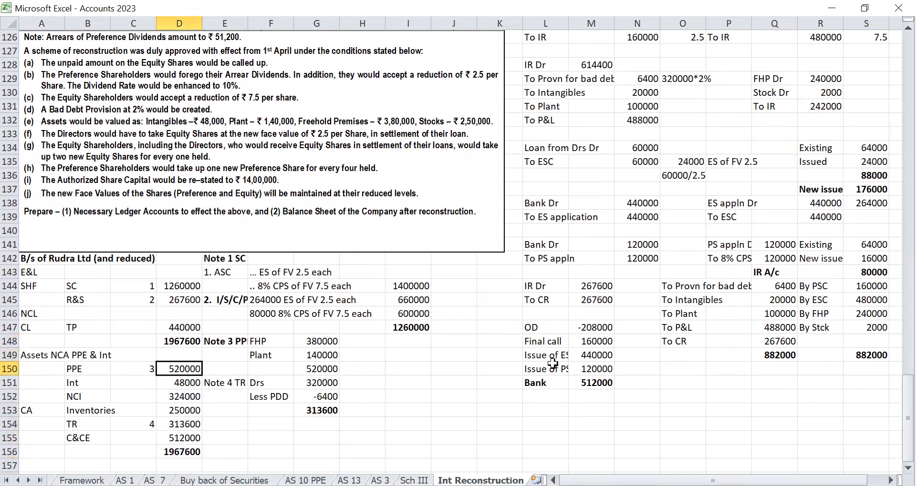